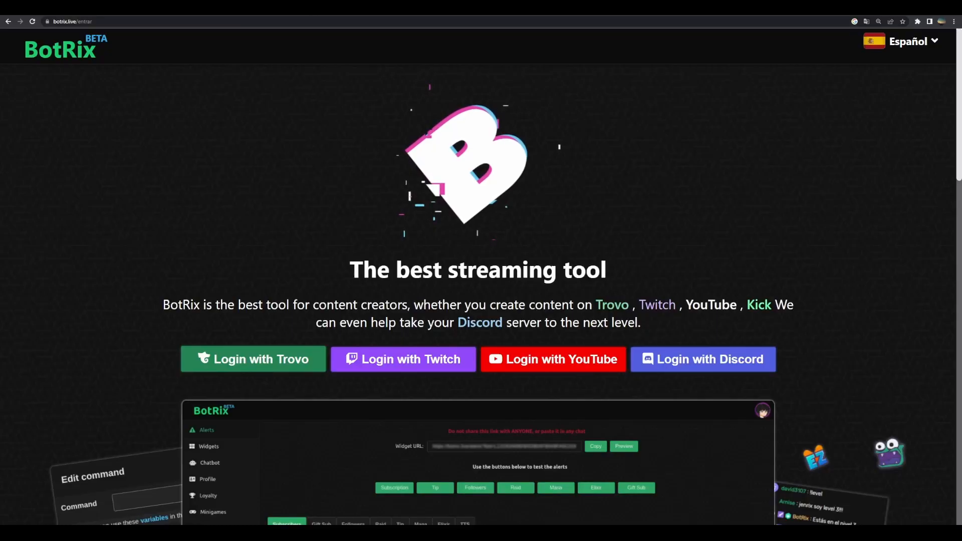
- Scroll down through the BotRix public landing page
scroll("down", 3)
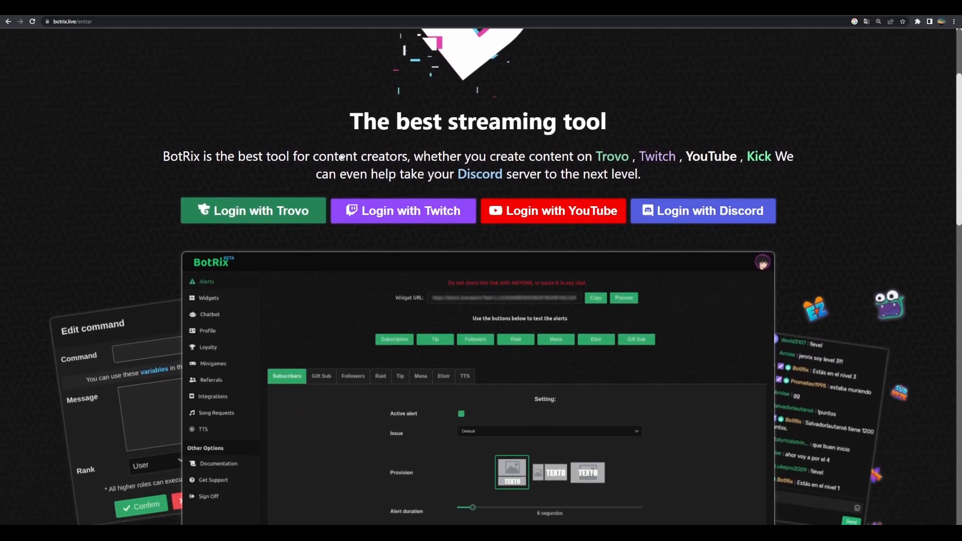
scroll("down", 3)
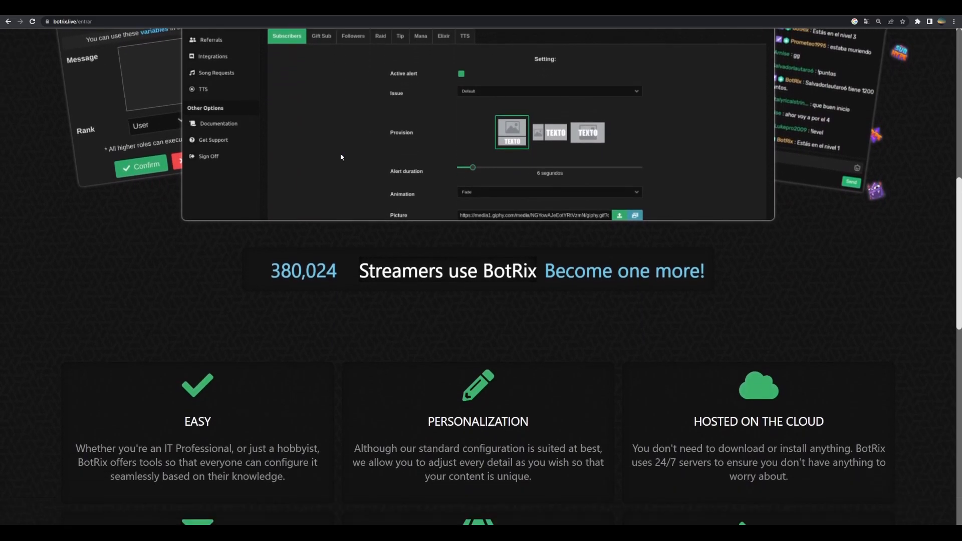
scroll("down", 3)
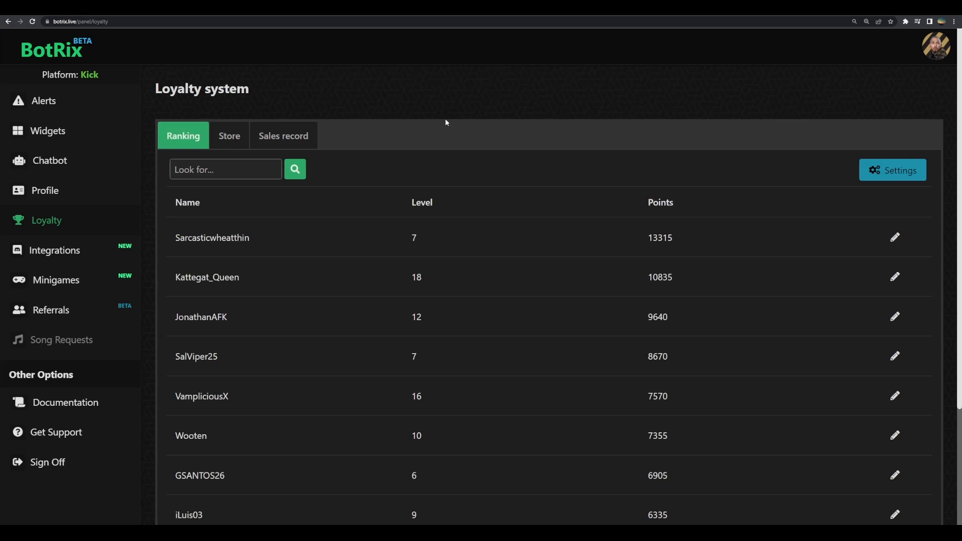
left_click(892, 170)
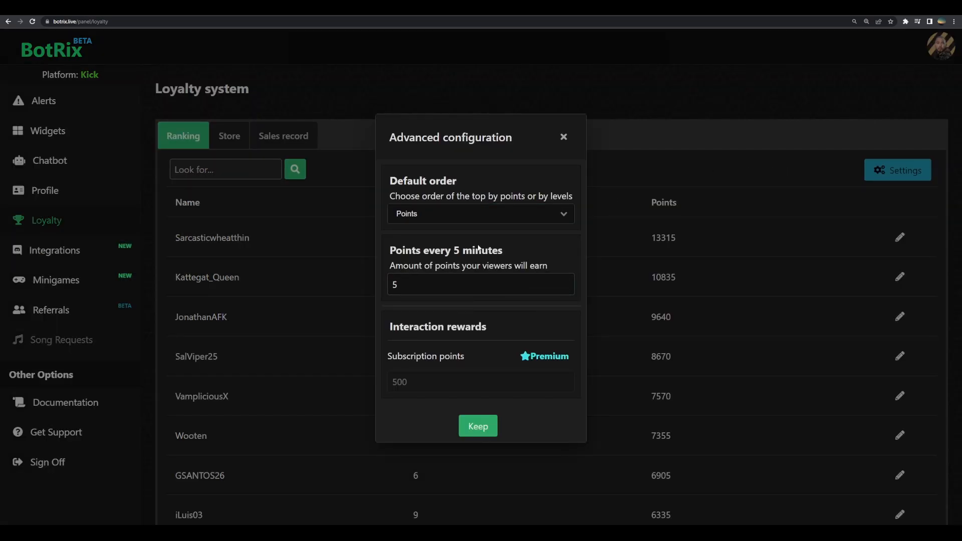
mouse_move(467, 264)
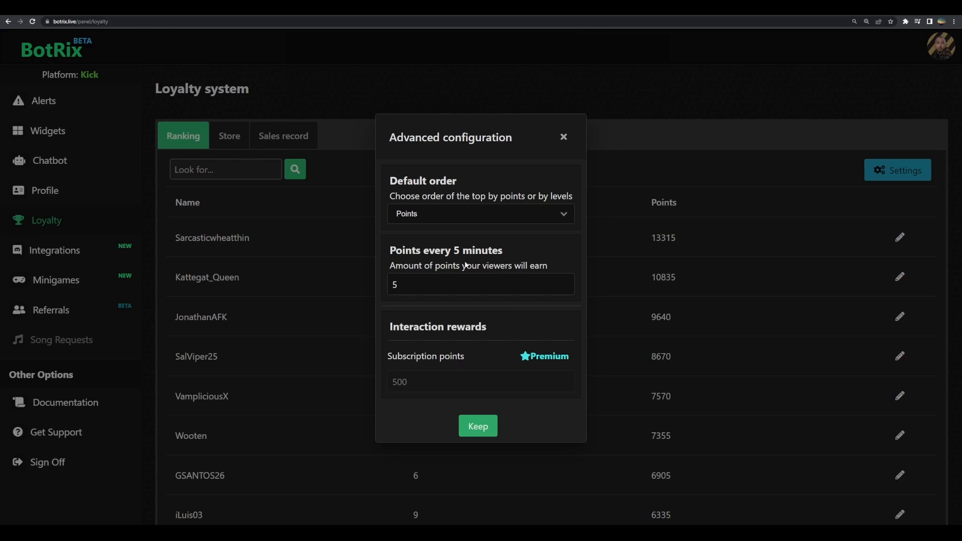
left_click(478, 284)
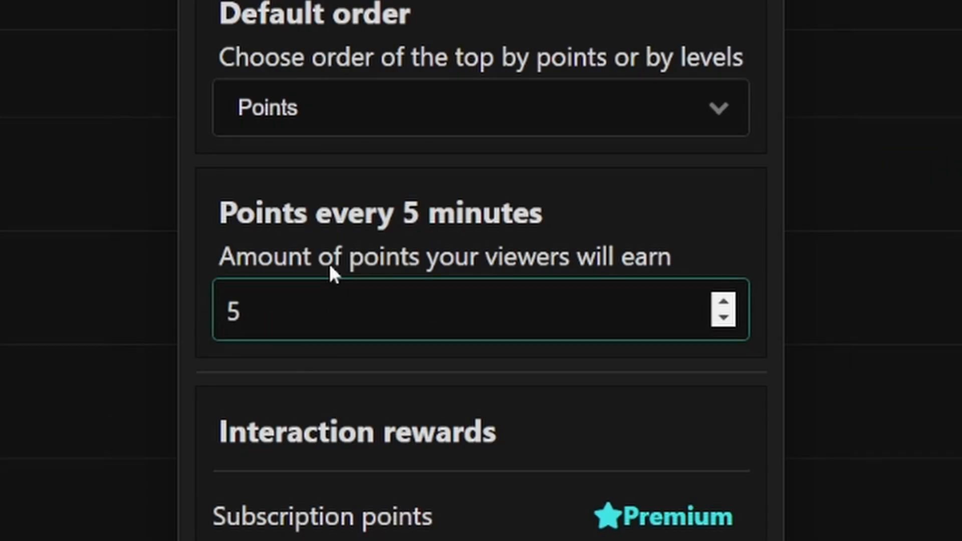
mouse_move(254, 352)
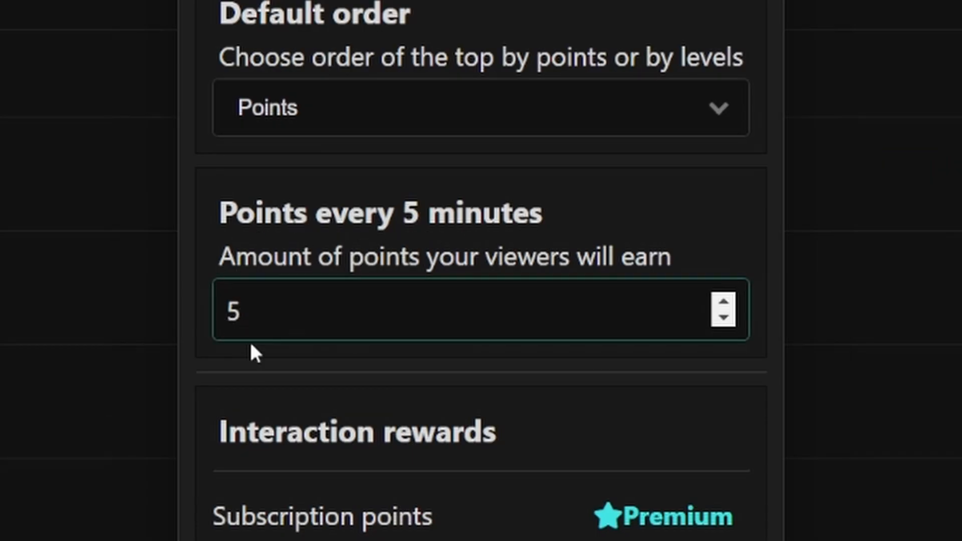
scroll("down", 3)
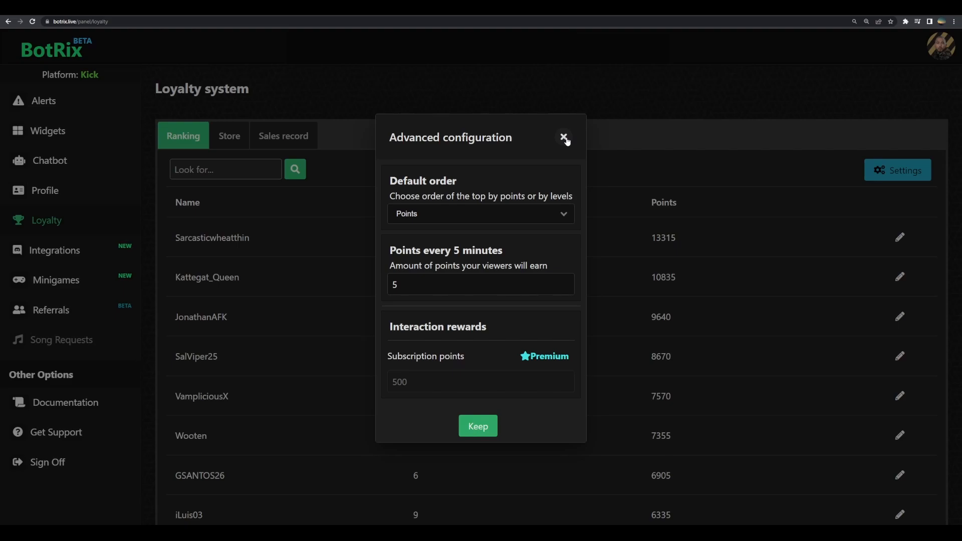
left_click(563, 137)
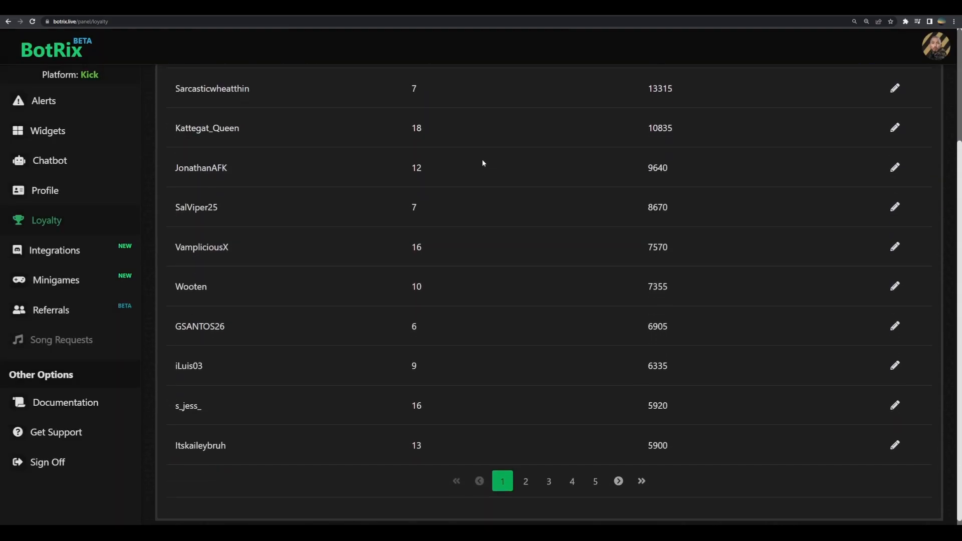
- Switch Loyalty to the Store tab and scroll through the rewards to the add-item card
scroll("up", 3)
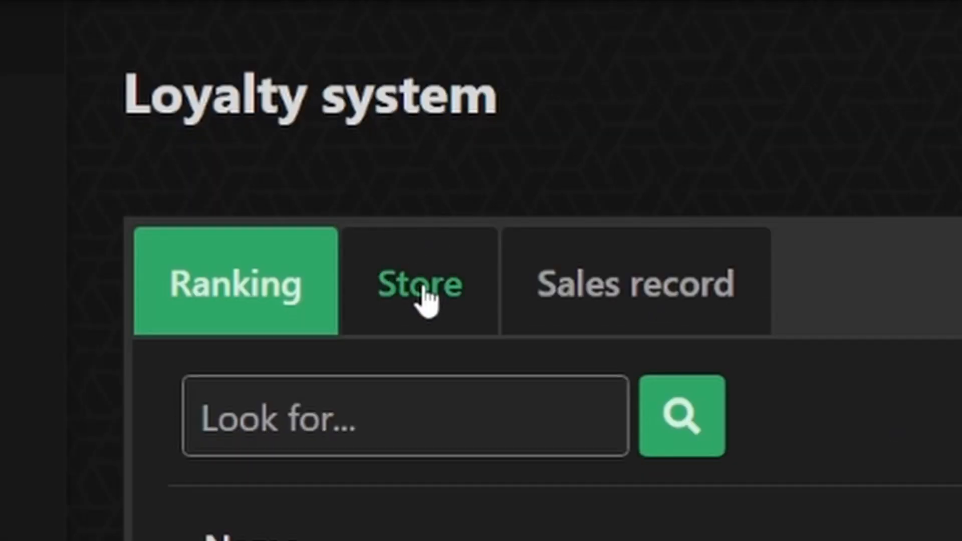
left_click(229, 99)
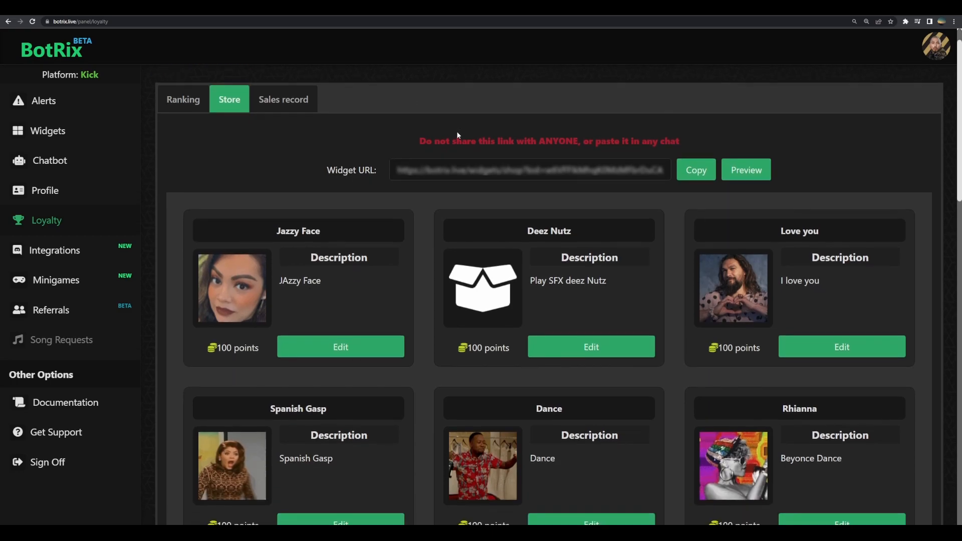
scroll("down", 3)
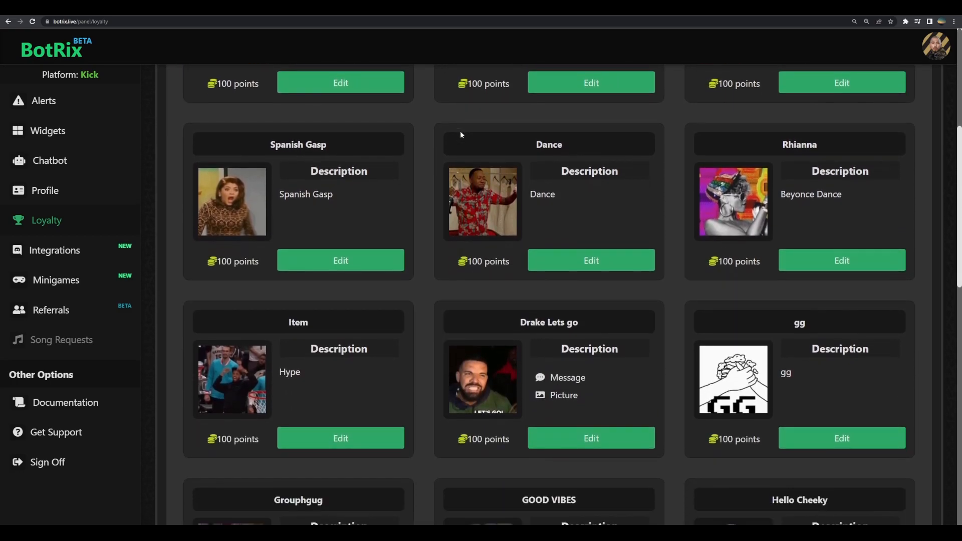
scroll("down", 3)
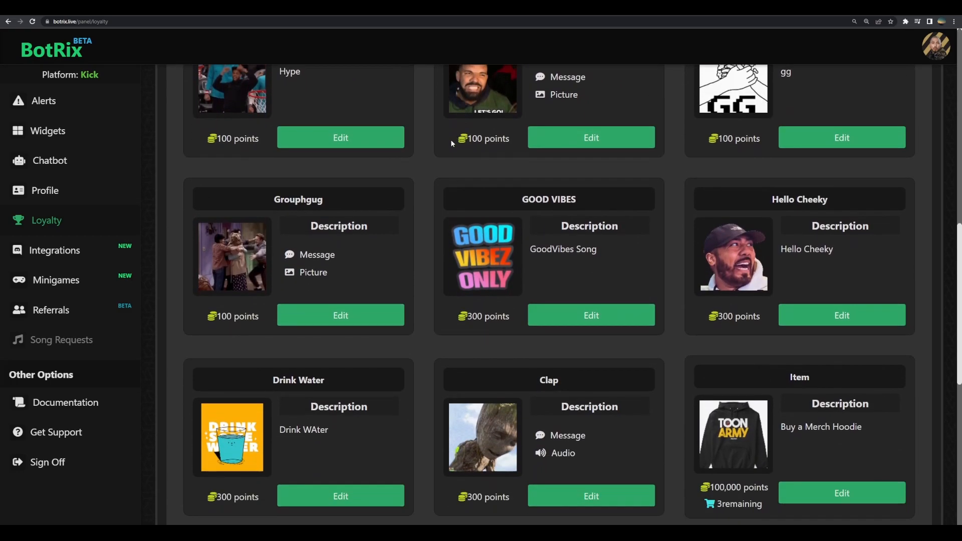
scroll("up", 3)
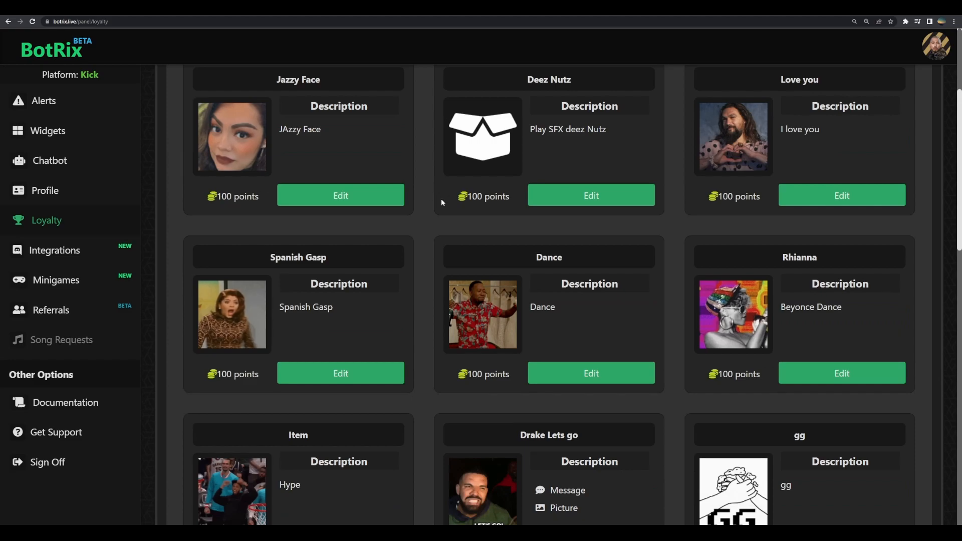
scroll("down", 3)
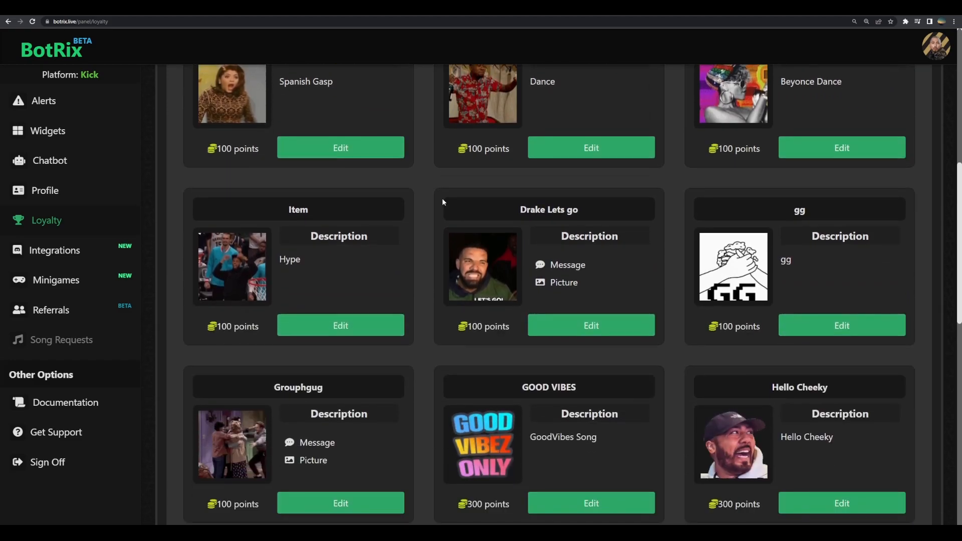
scroll("down", 3)
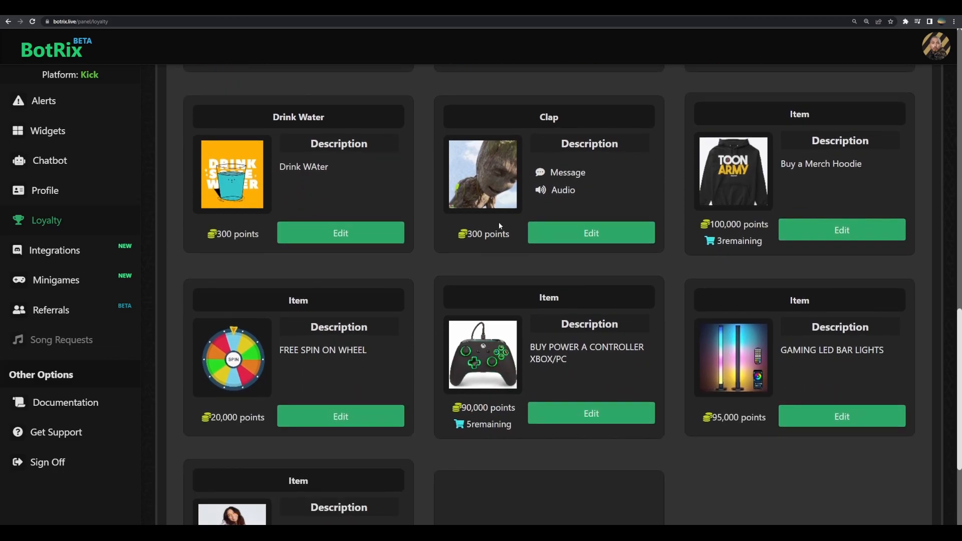
mouse_move(777, 183)
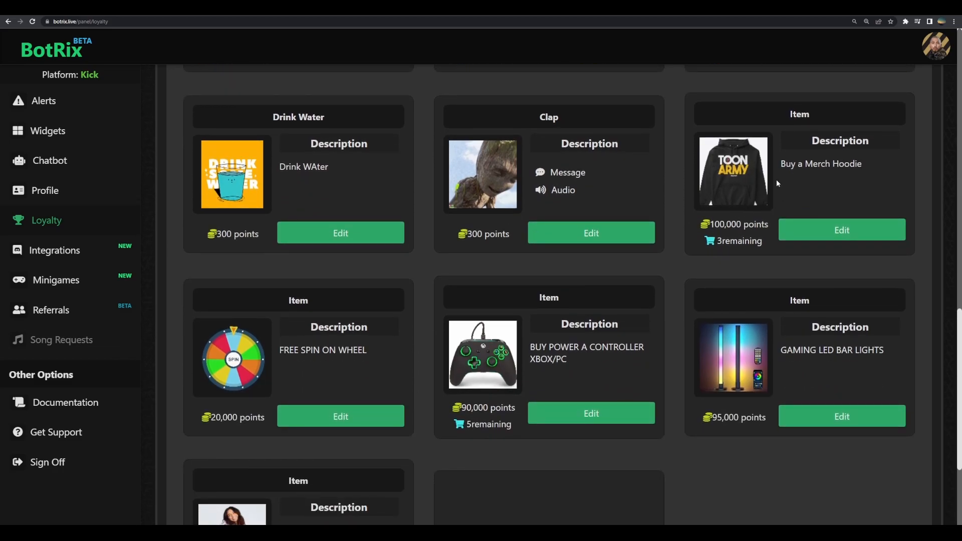
mouse_move(679, 350)
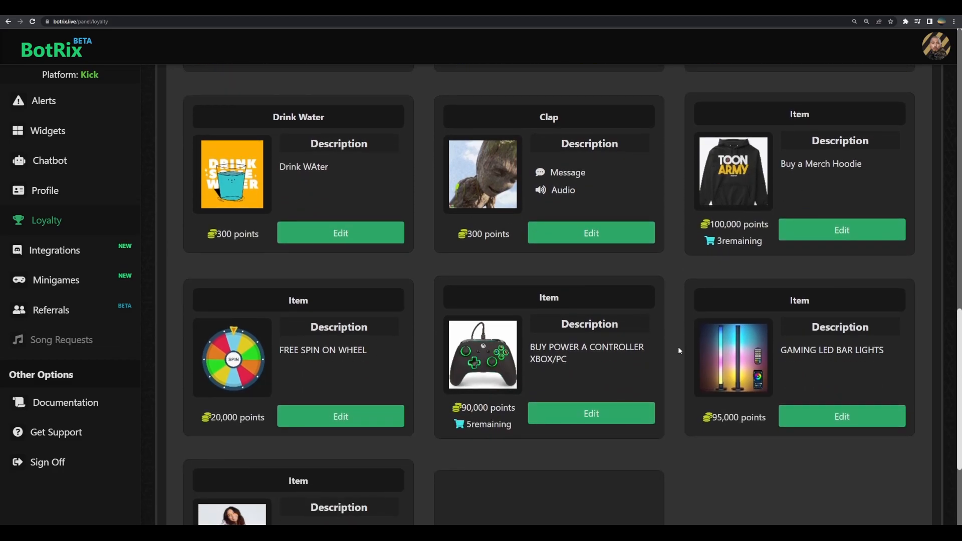
scroll("down", 3)
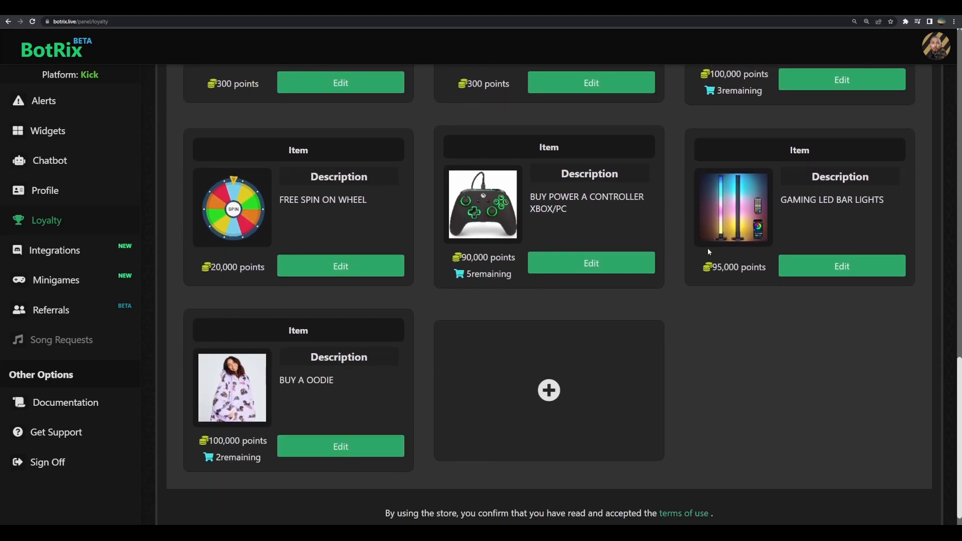
scroll("down", 3)
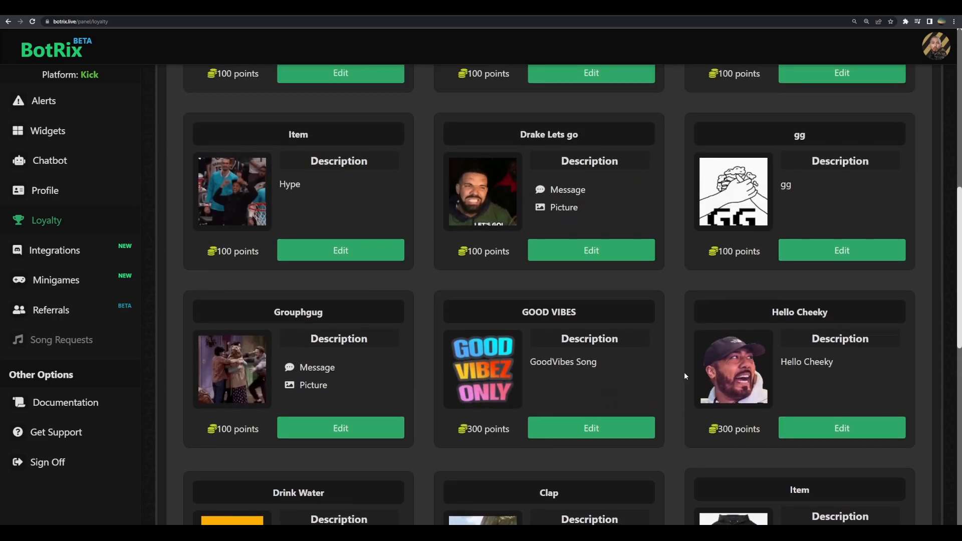
scroll("down", 3)
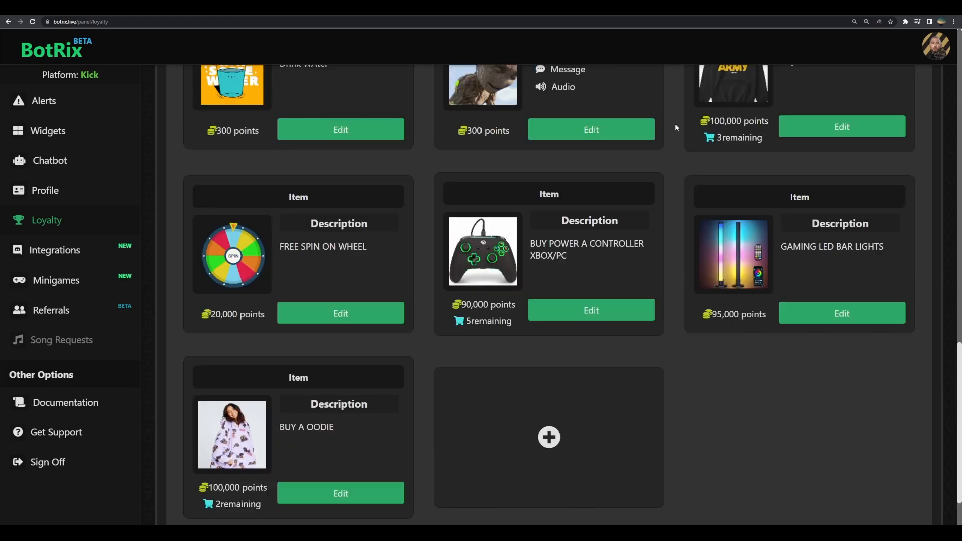
scroll("down", 3)
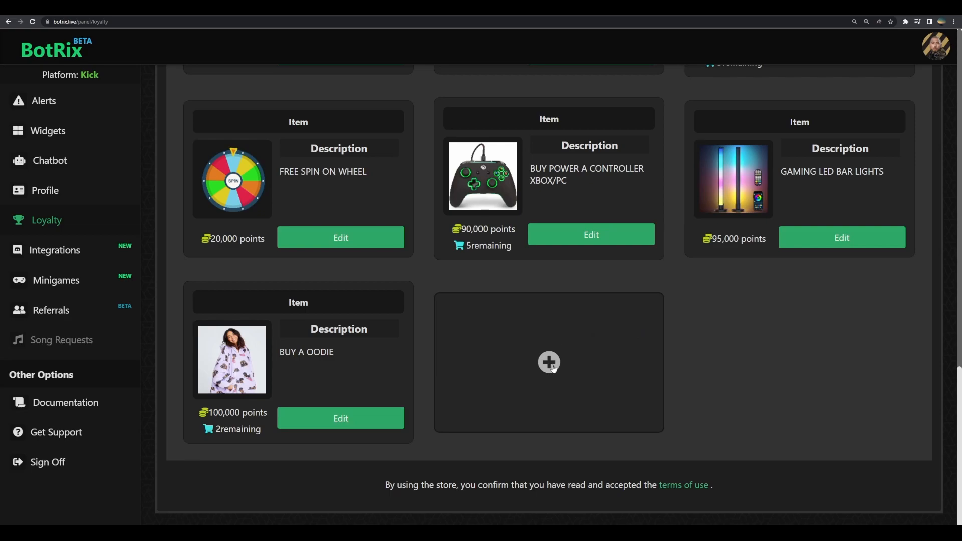
- Start a new store item with the command '!shop buy toonface'
left_click(548, 362)
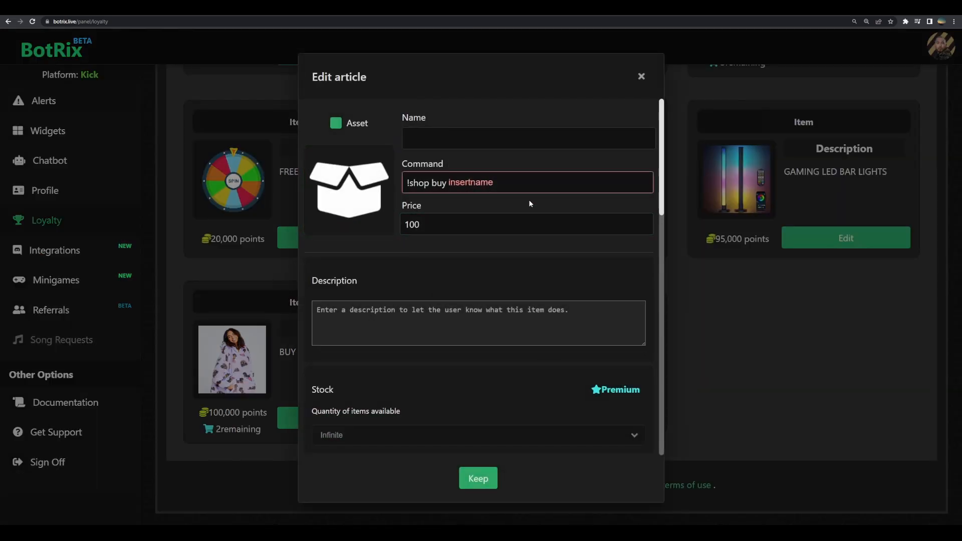
double_click(471, 183)
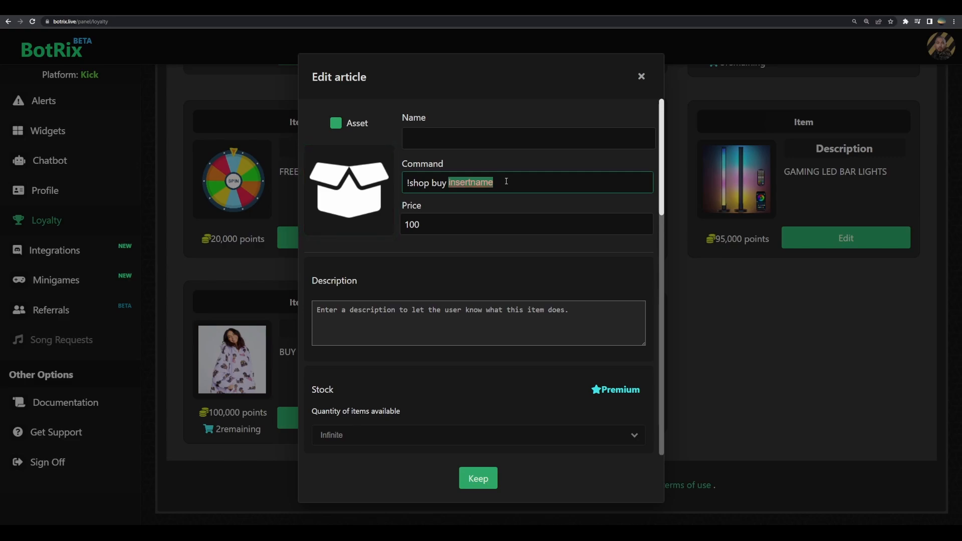
type("to")
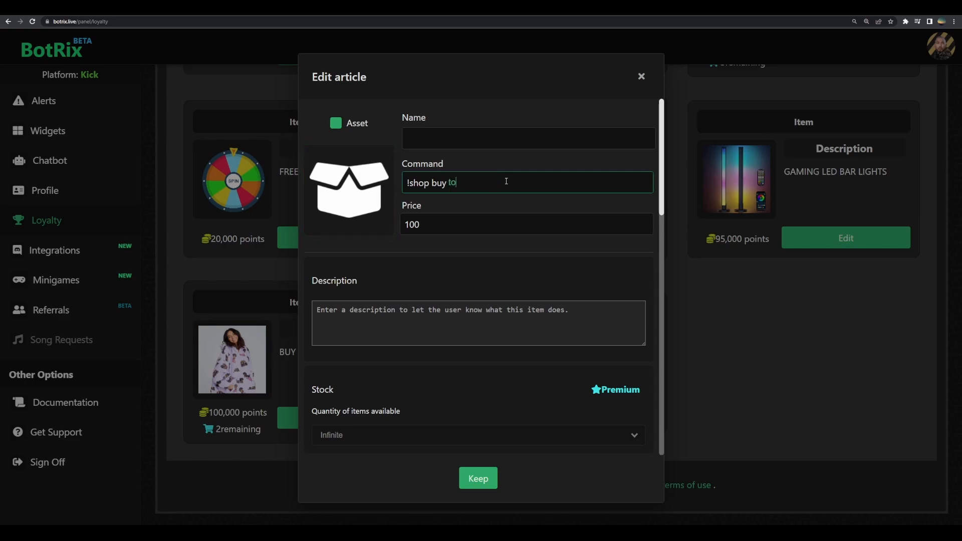
type("onface")
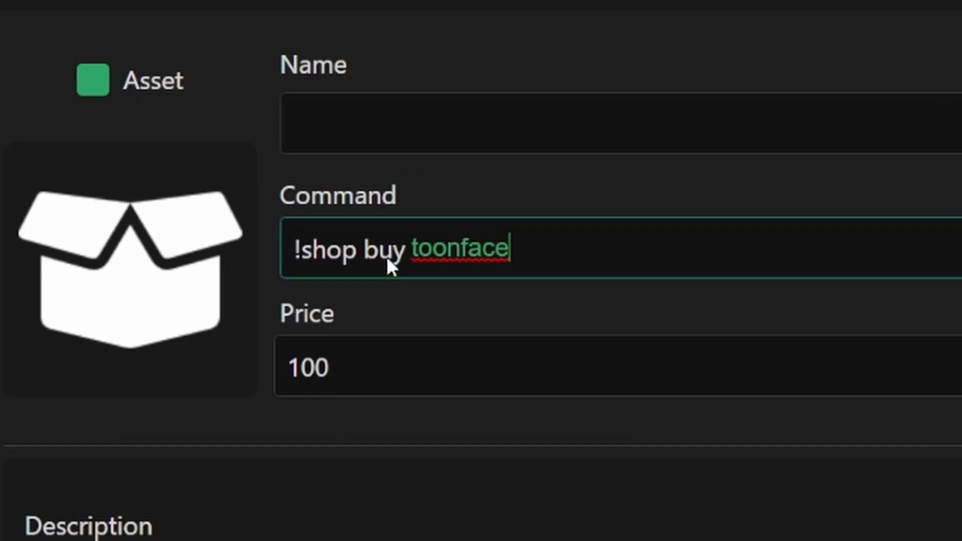
mouse_move(546, 302)
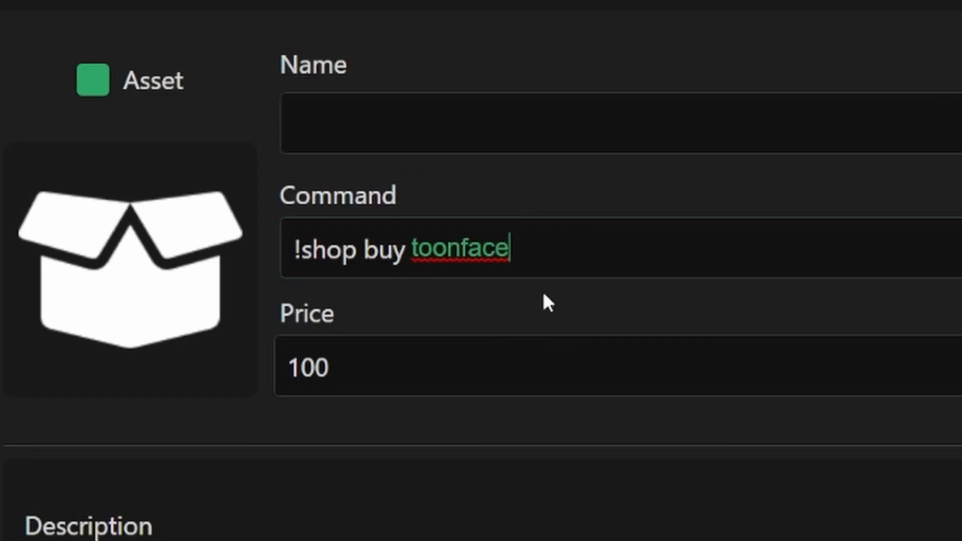
mouse_move(491, 320)
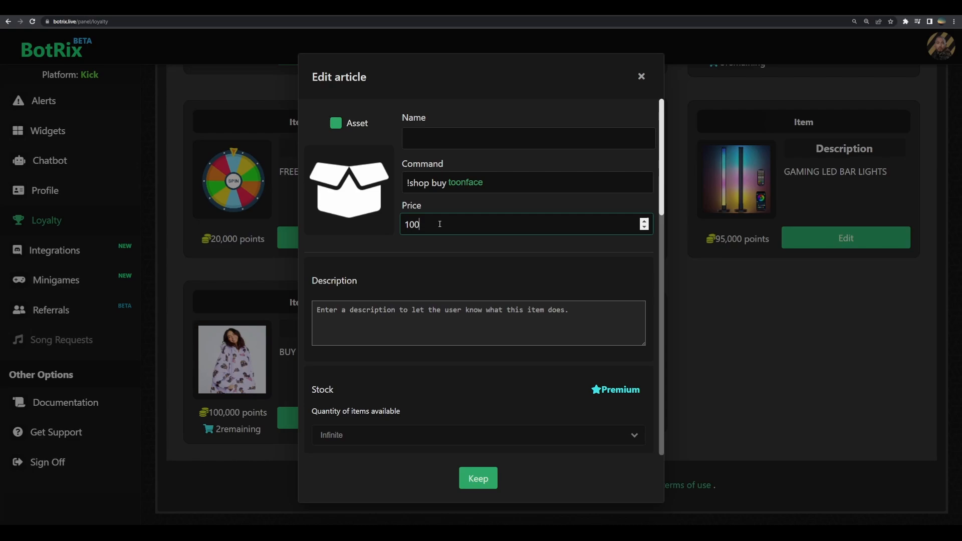
- Set the item's price to 1000 and description to 'Gif of toon face'
type("0")
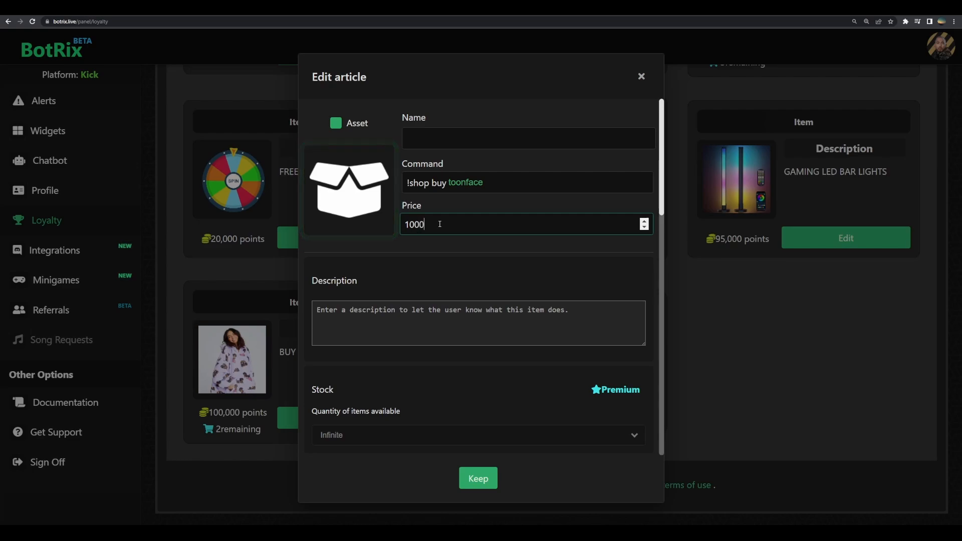
mouse_move(451, 226)
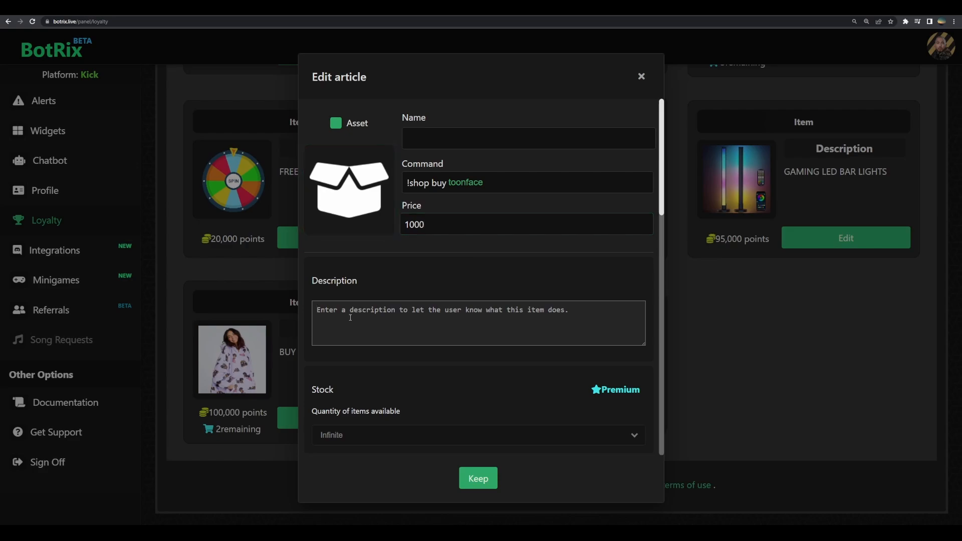
type("Gif")
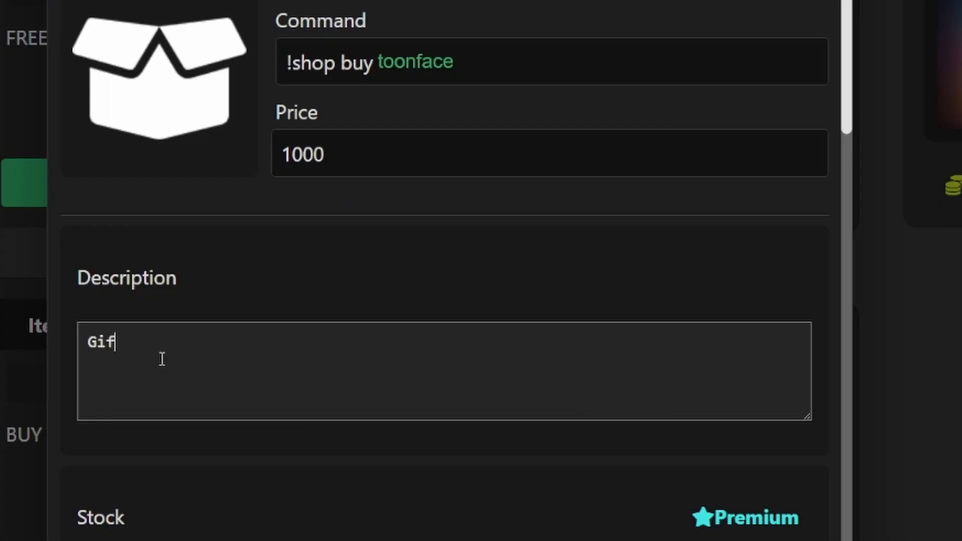
type("o")
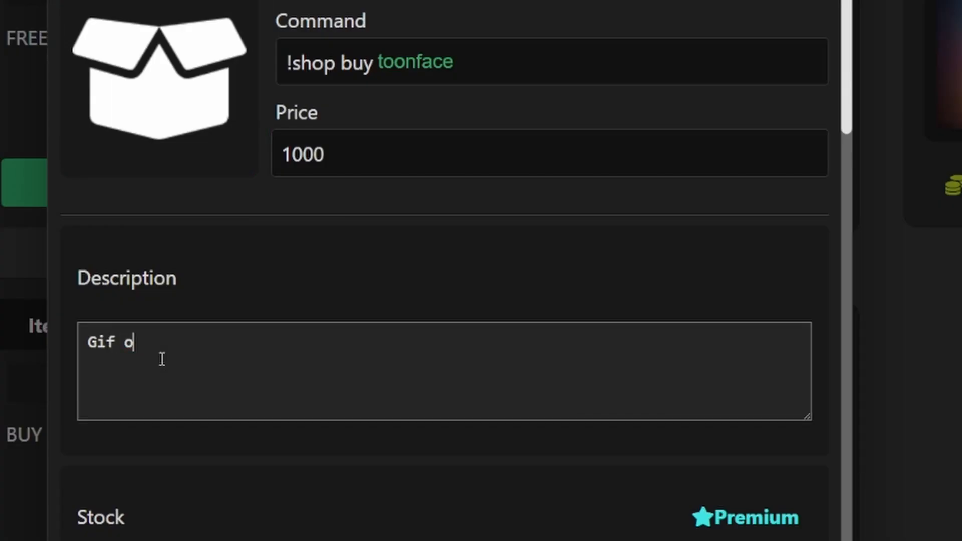
type("f toon face")
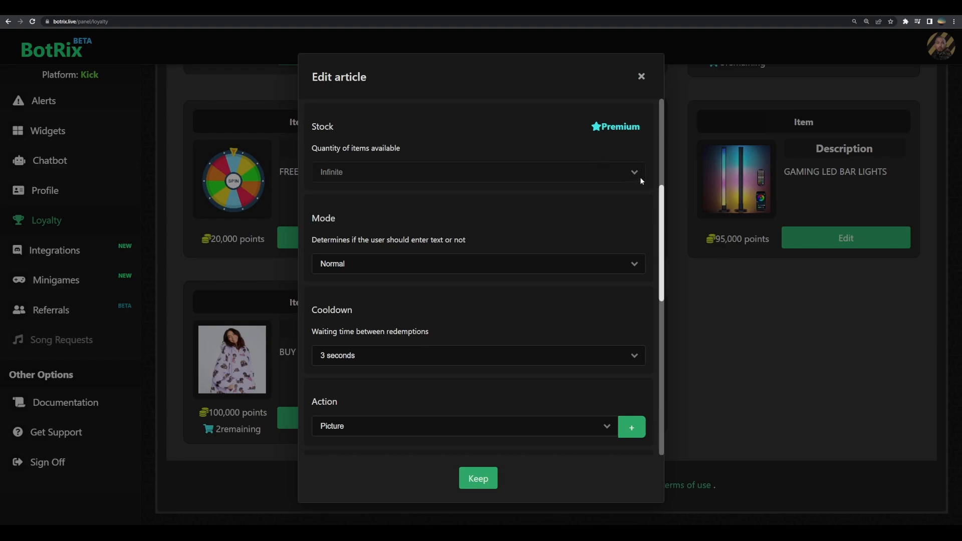
mouse_move(460, 164)
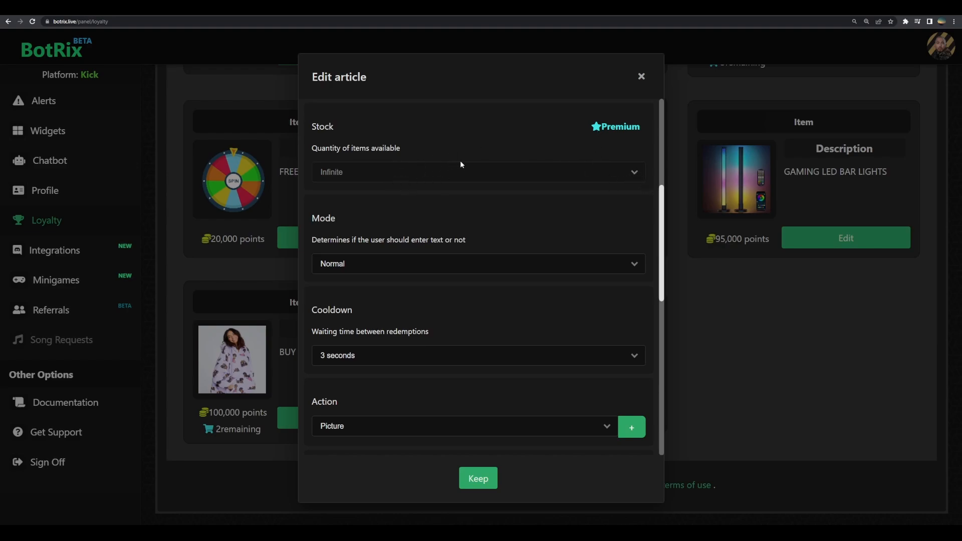
mouse_move(439, 144)
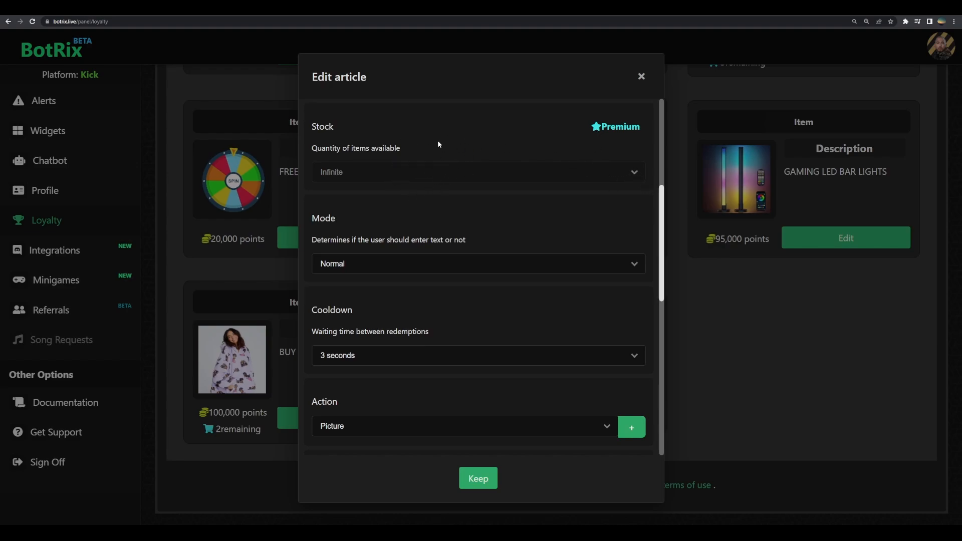
mouse_move(427, 158)
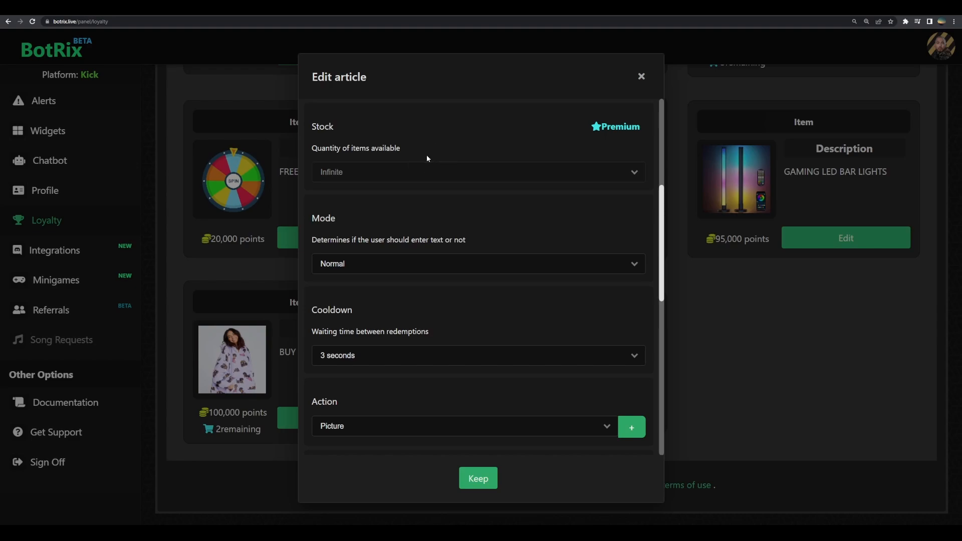
left_click(478, 355)
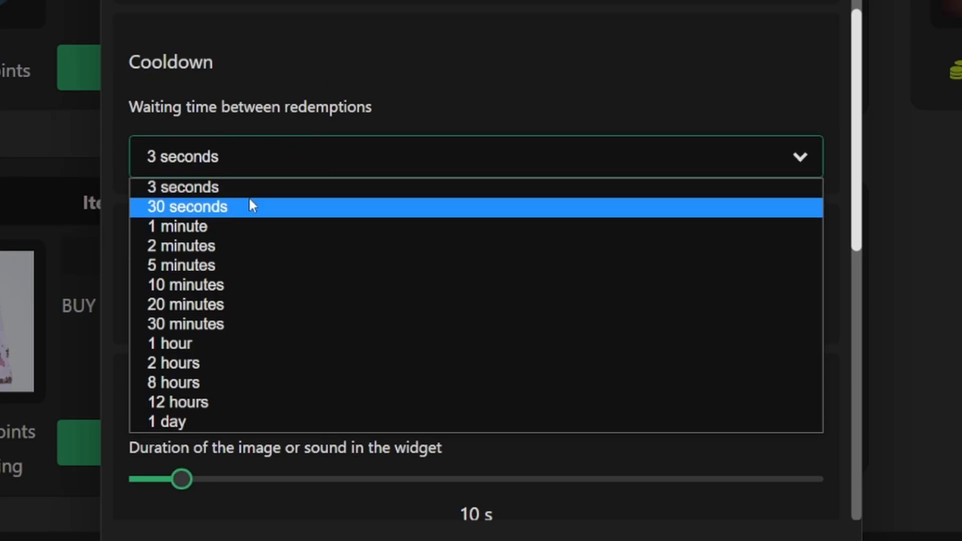
left_click(180, 187)
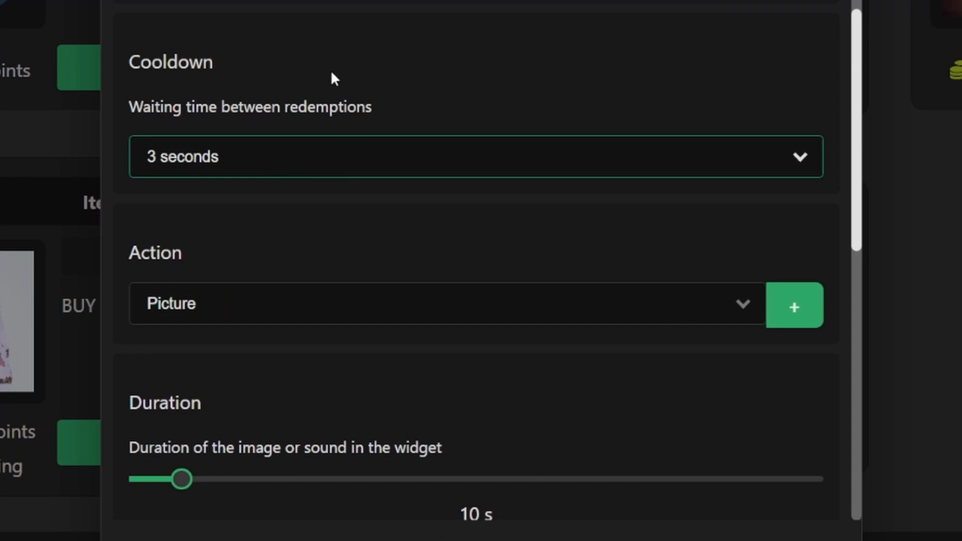
mouse_move(329, 238)
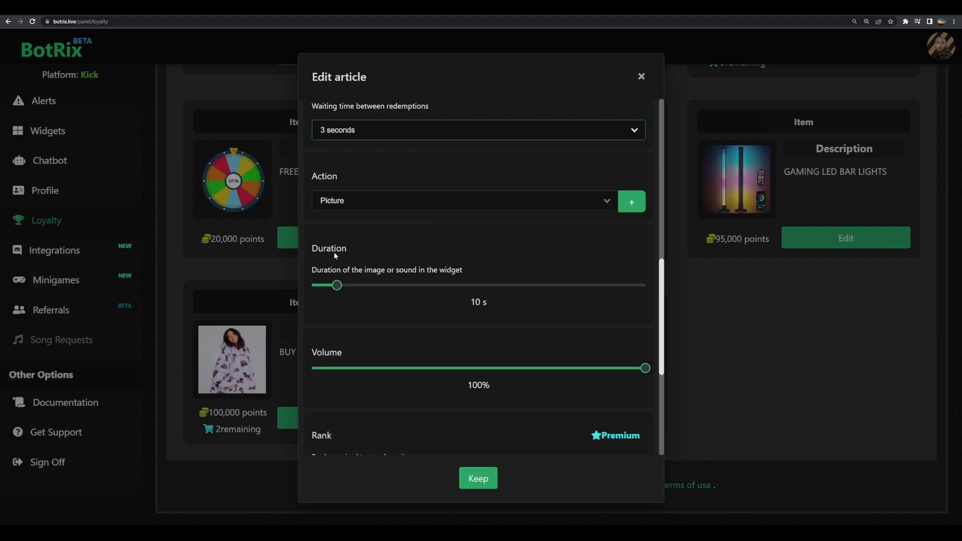
mouse_move(384, 300)
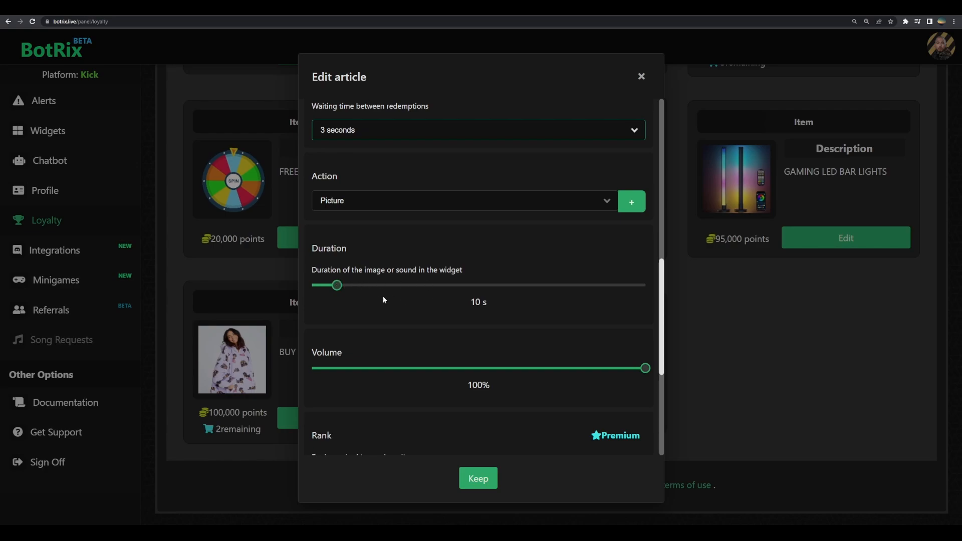
mouse_move(409, 263)
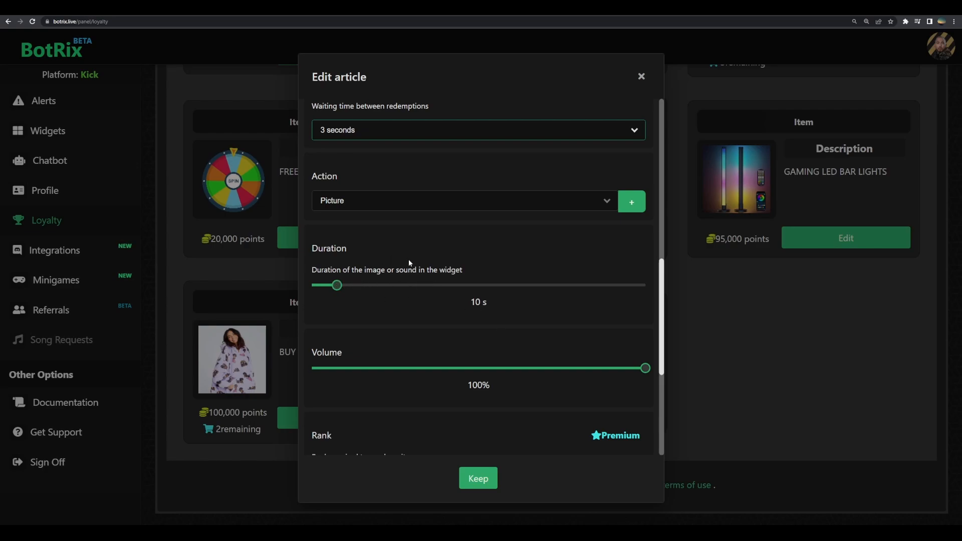
scroll("up", 3)
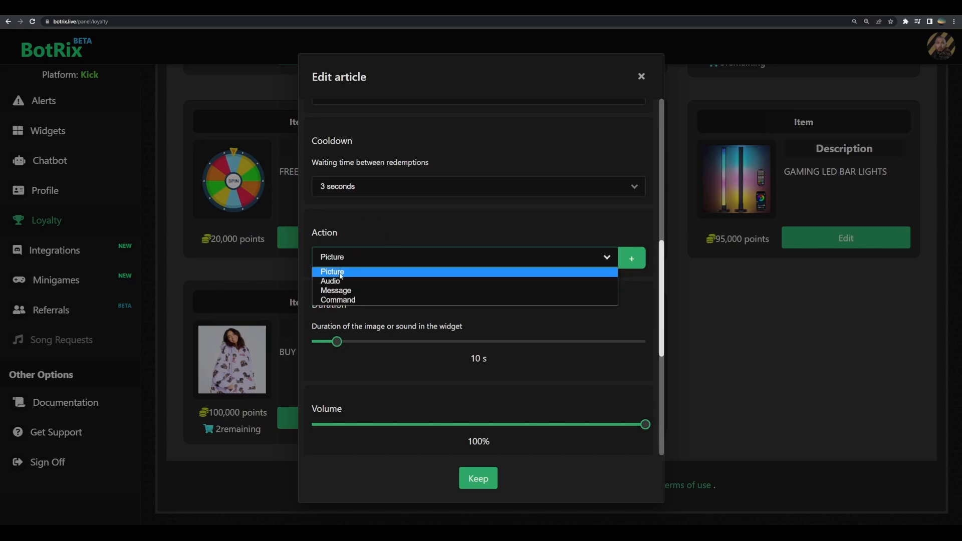
mouse_move(335, 290)
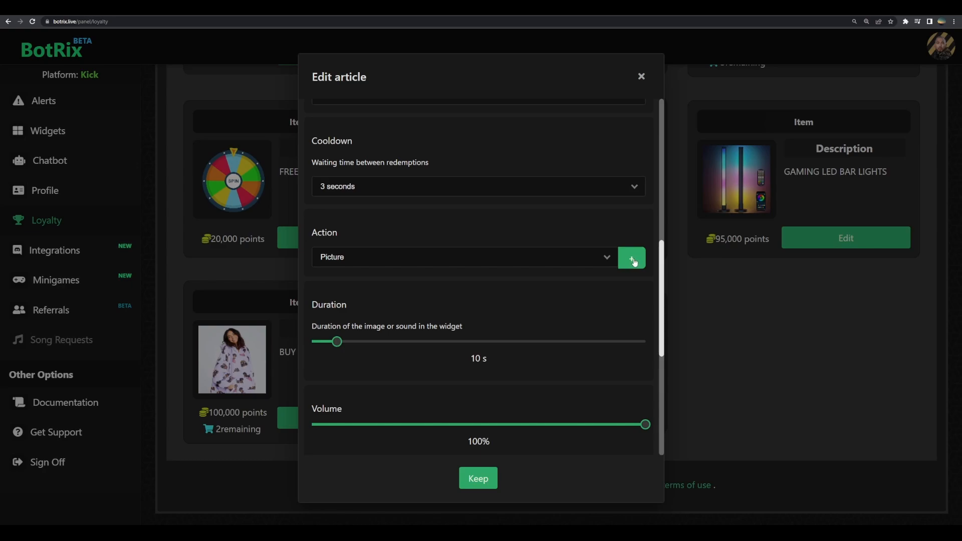
- Upload the face image as the toonface item's redemption picture
scroll("down", 3)
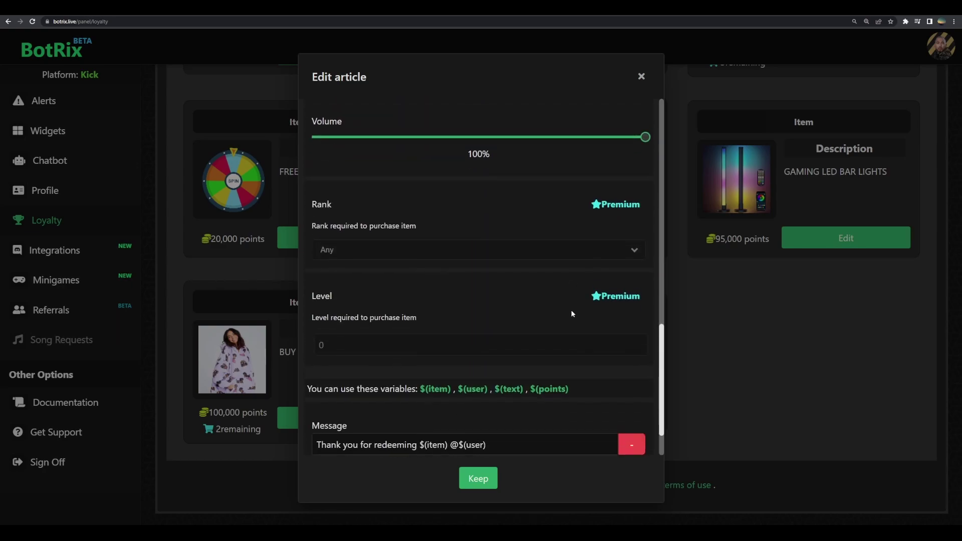
scroll("down", 3)
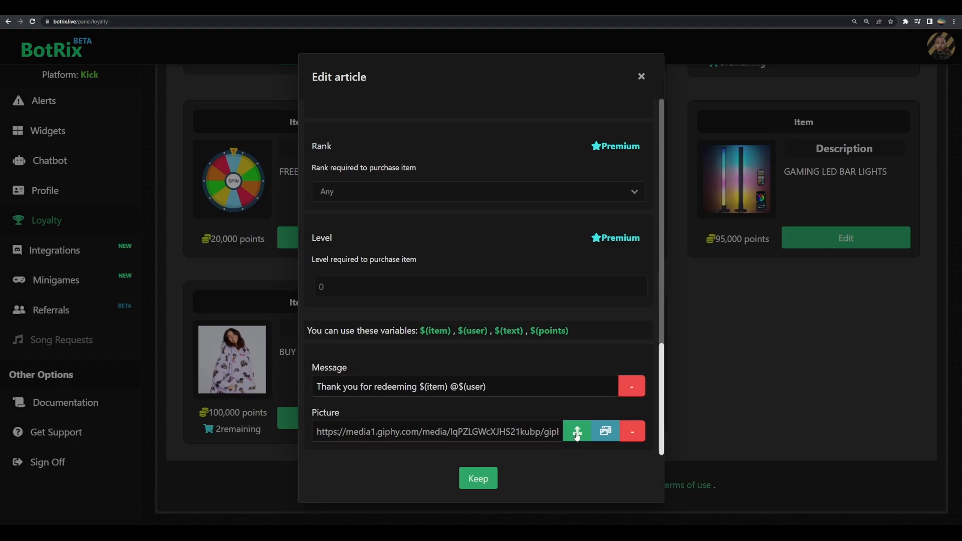
left_click(577, 432)
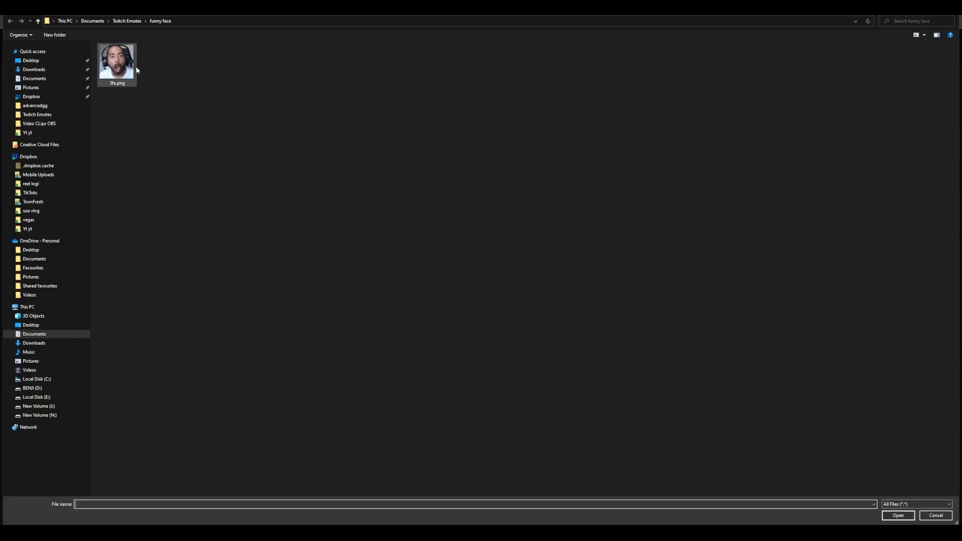
left_click(117, 61)
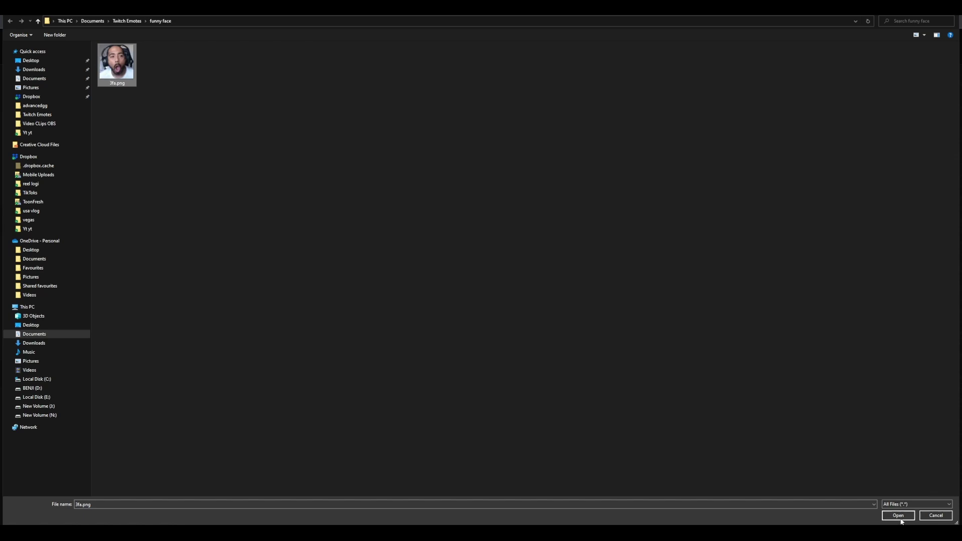
left_click(897, 516)
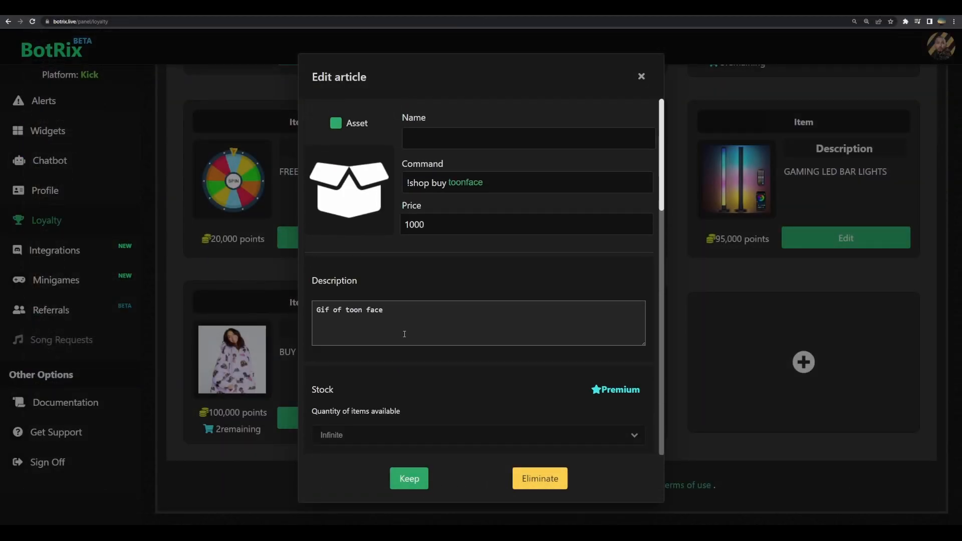
mouse_move(348, 191)
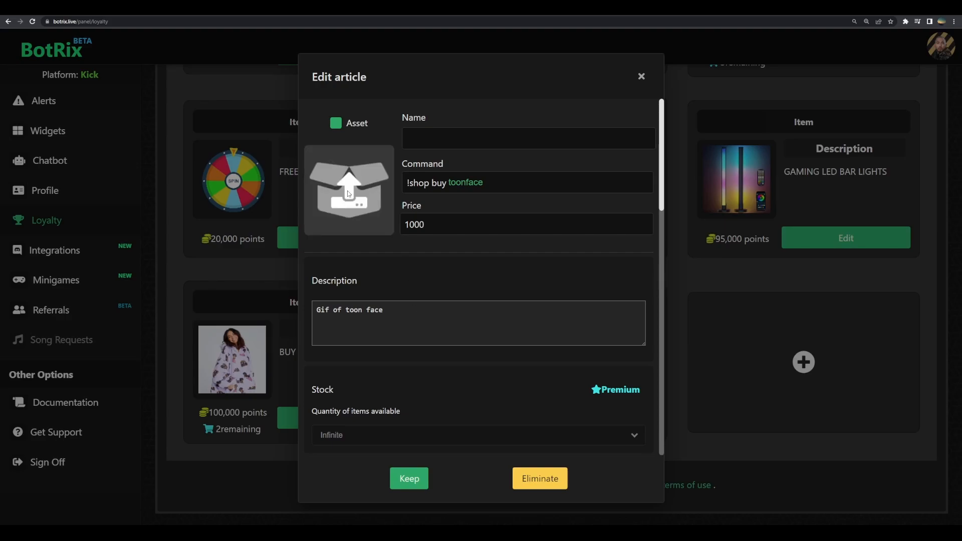
- Use the same face image as the item's store thumbnail and accept the crop
left_click(348, 190)
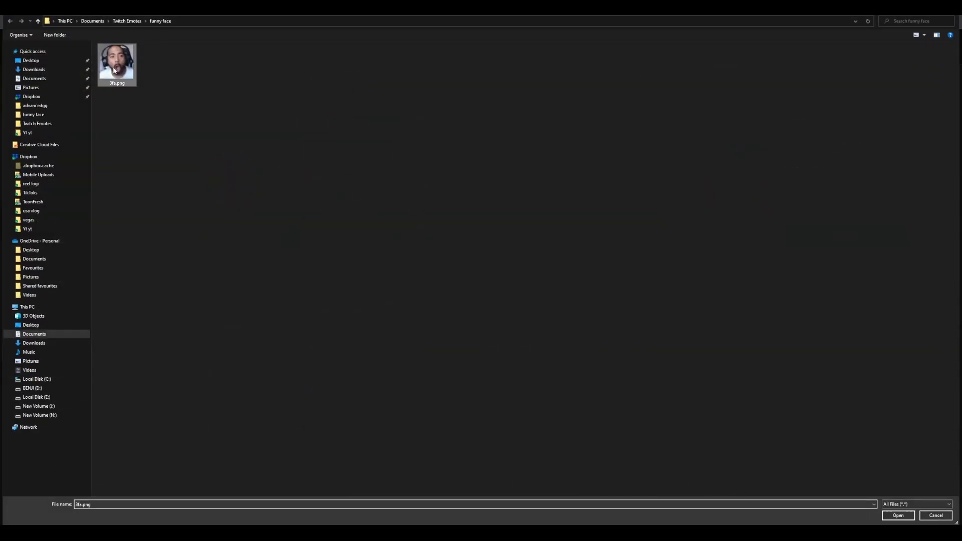
left_click(897, 516)
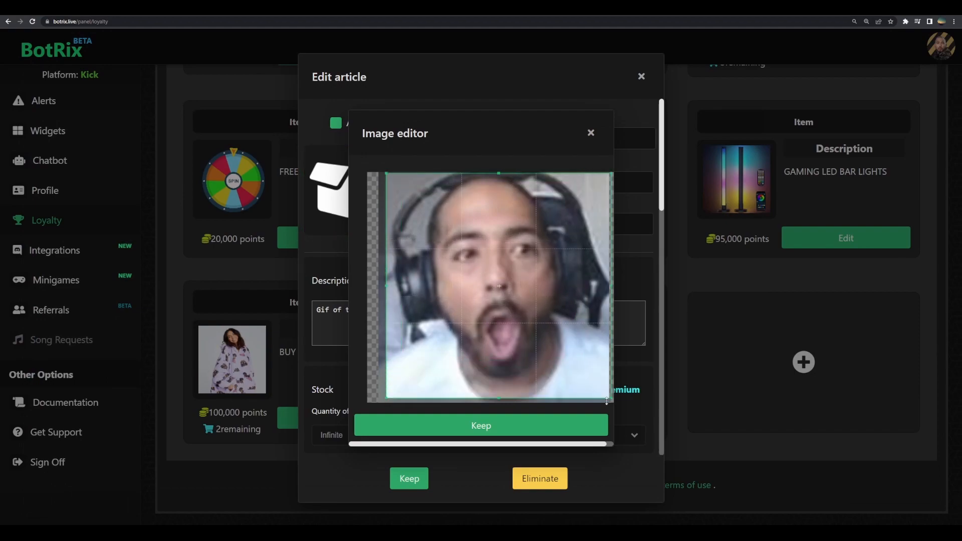
left_click(482, 426)
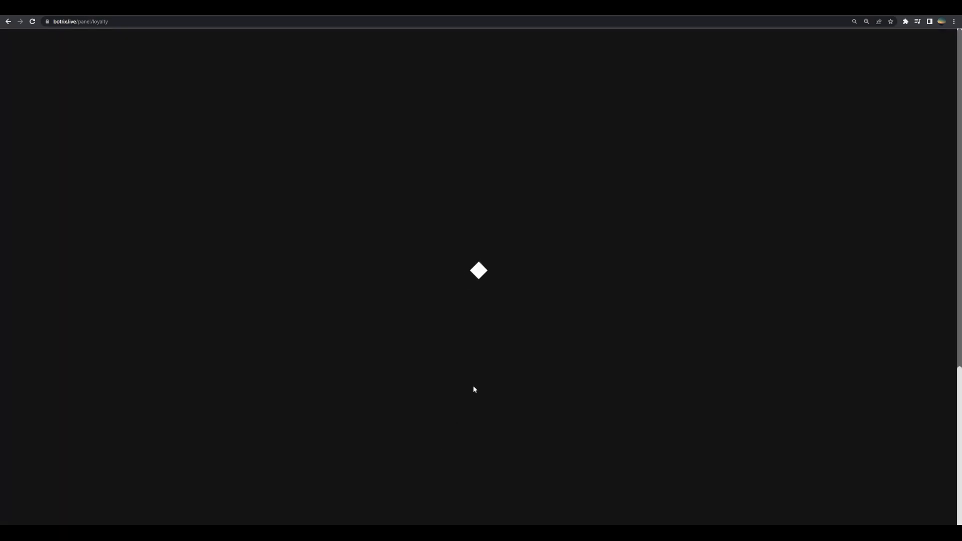
mouse_move(571, 309)
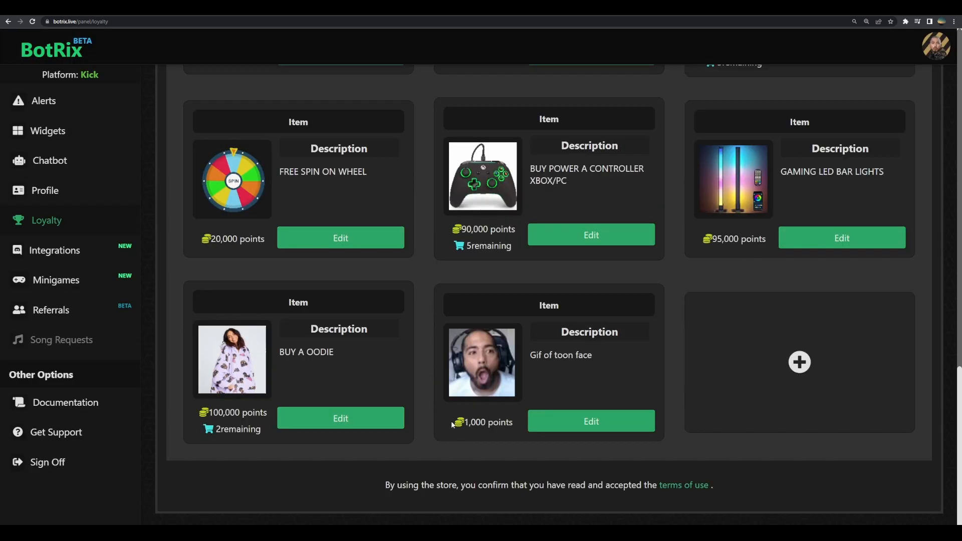
mouse_move(486, 459)
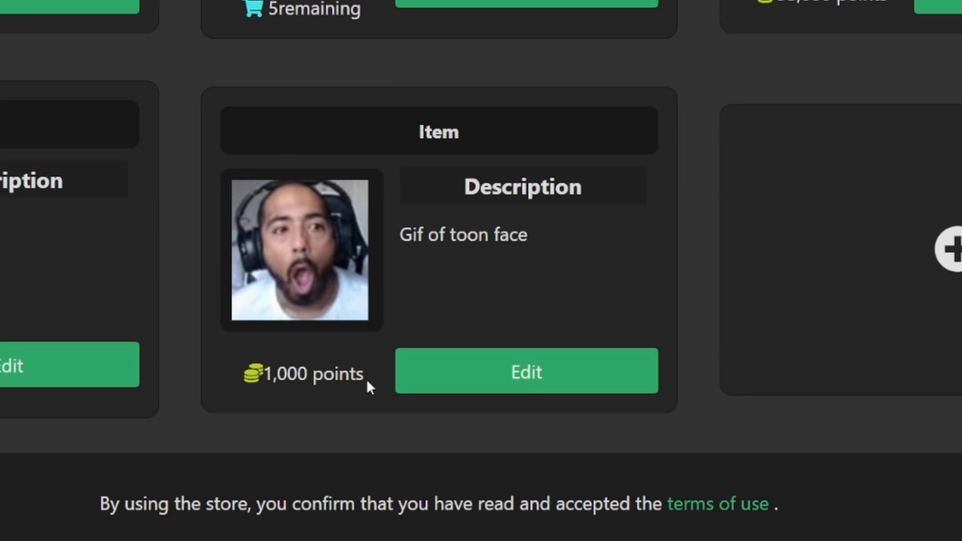
mouse_move(525, 247)
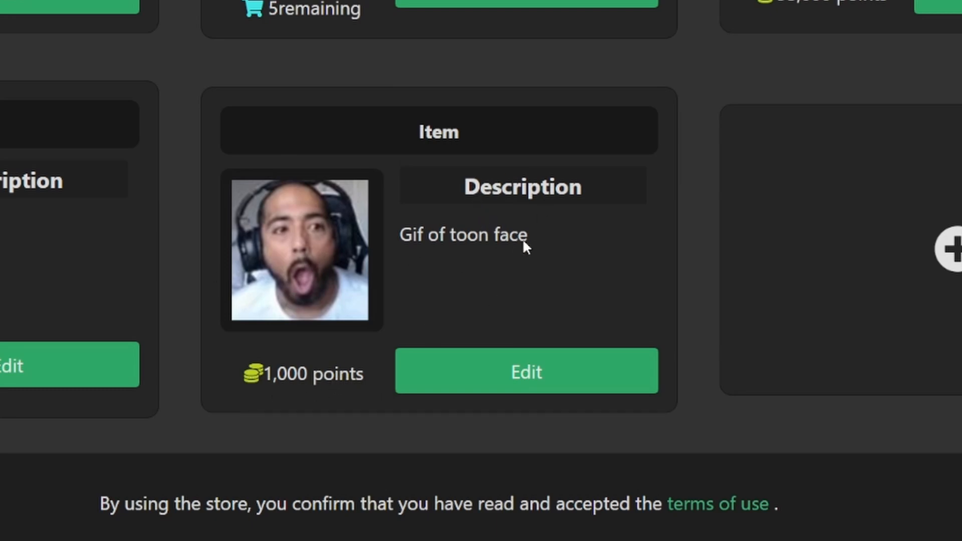
mouse_move(539, 252)
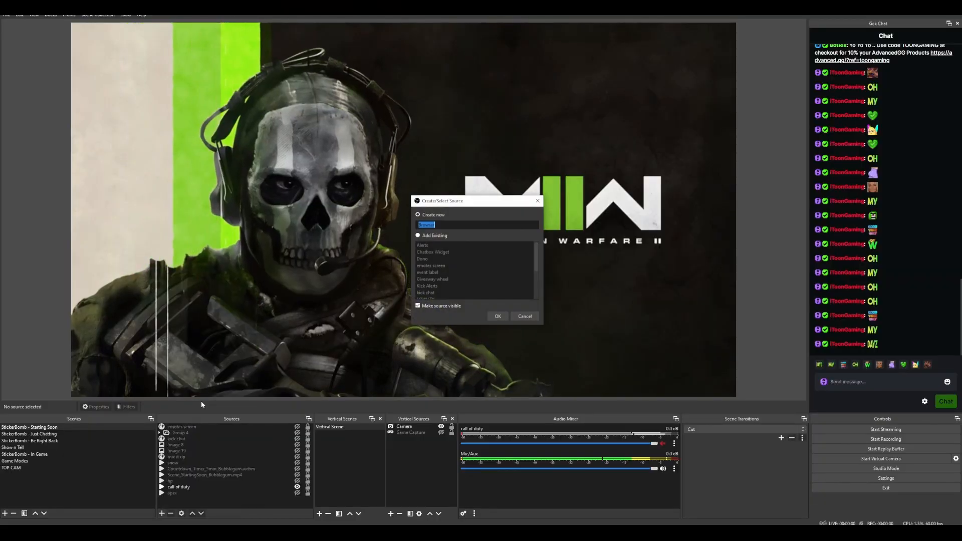
- Add the existing LOYALTY source to the scene and confirm its properties
left_click(418, 235)
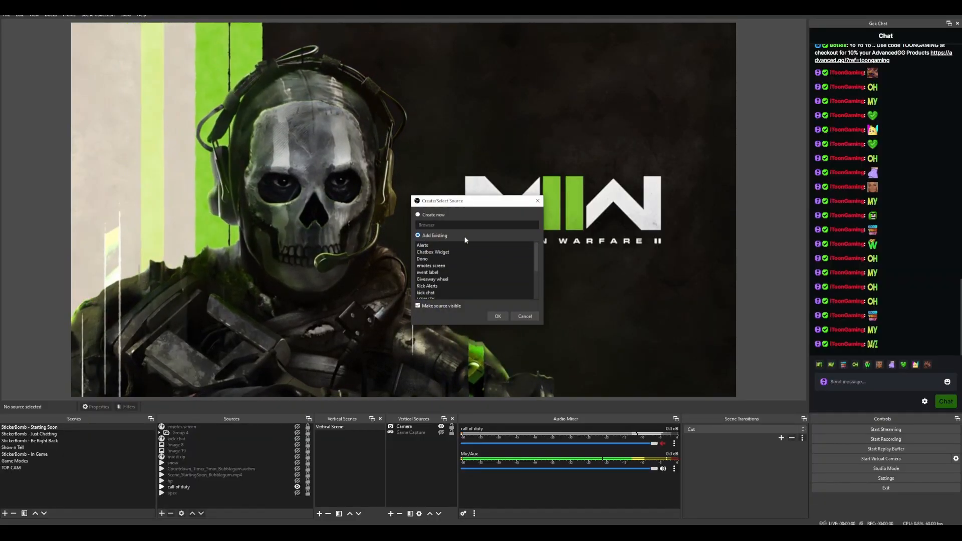
left_click(425, 279)
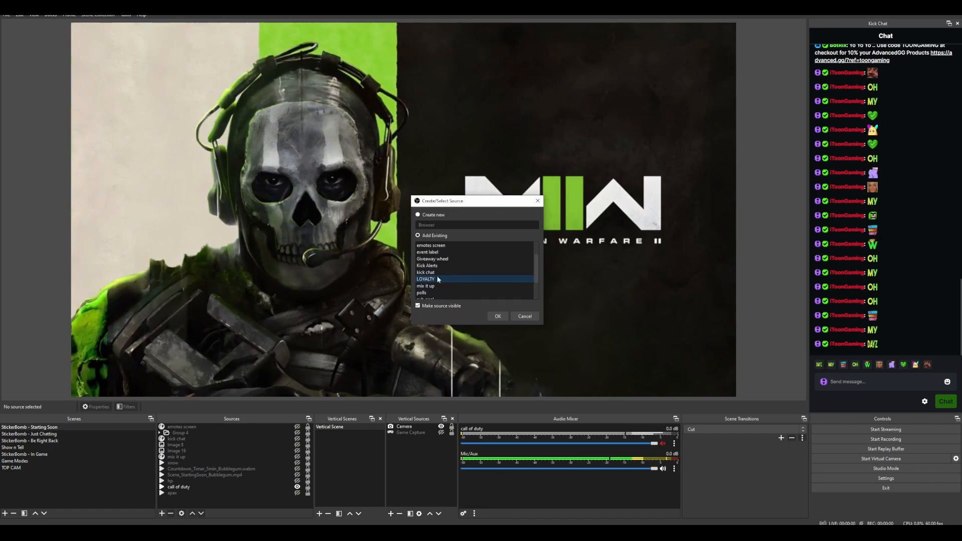
left_click(498, 316)
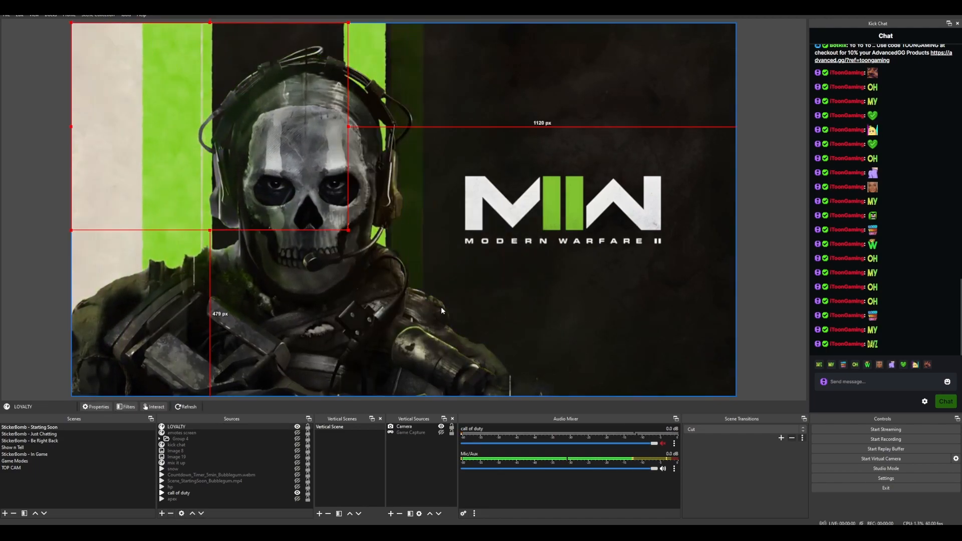
left_click(98, 406)
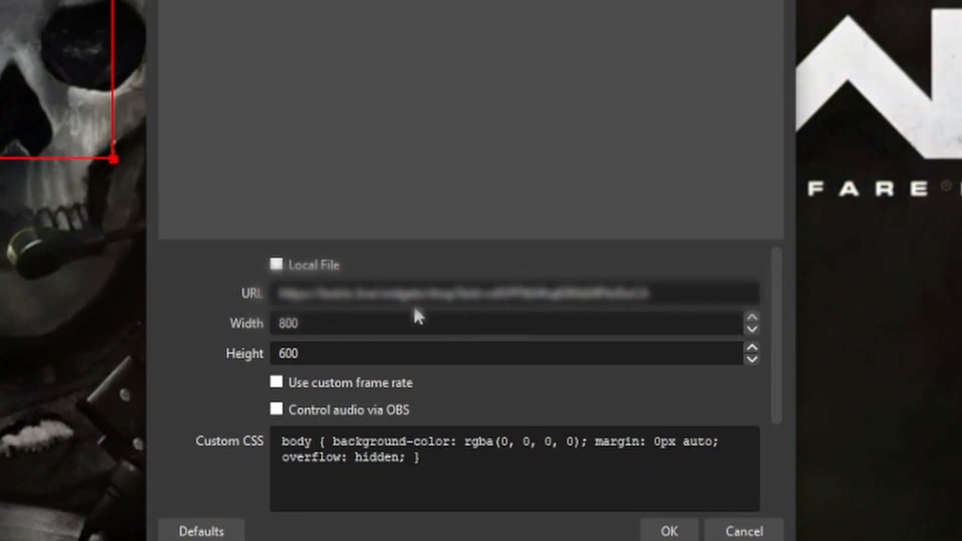
left_click(668, 532)
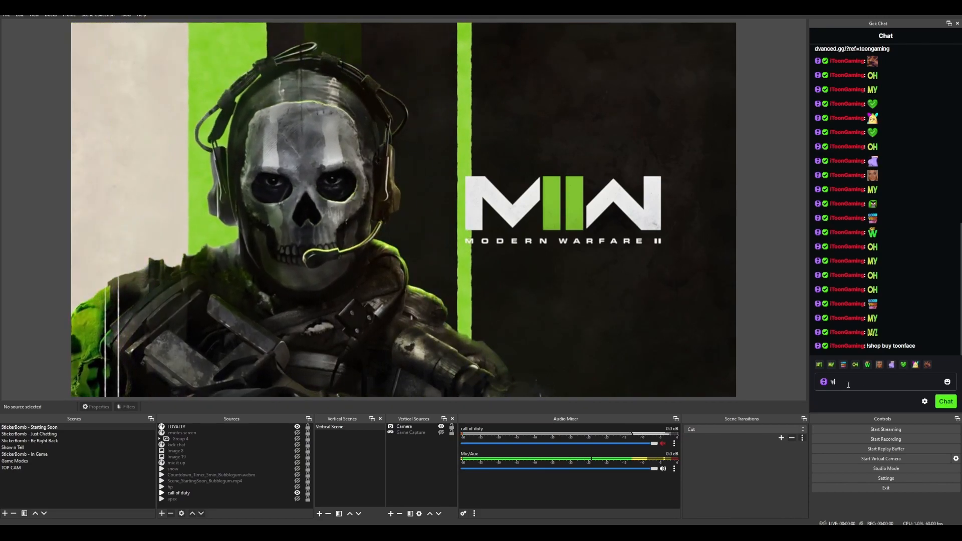
- Send !points in Kick chat and open the shop link from BotRix's reply
type("!points")
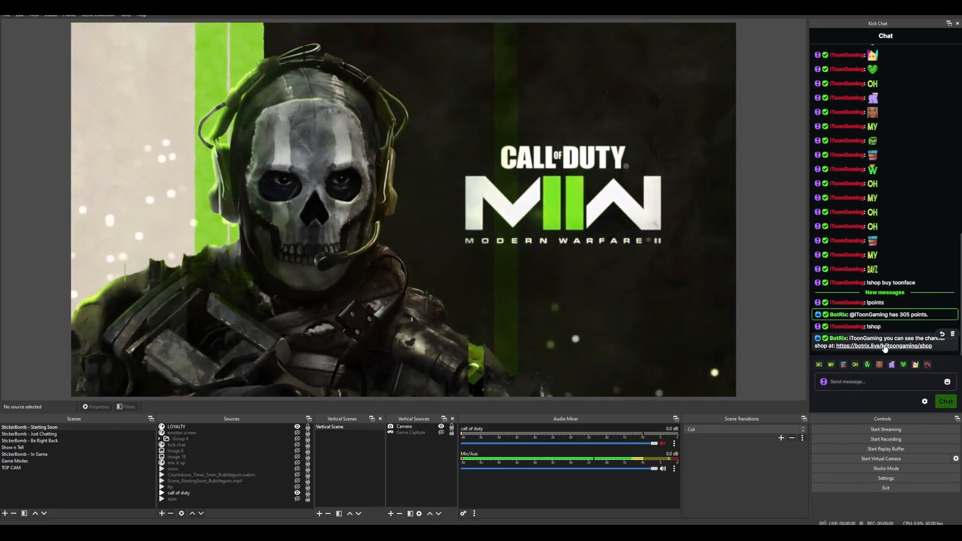
left_click(882, 345)
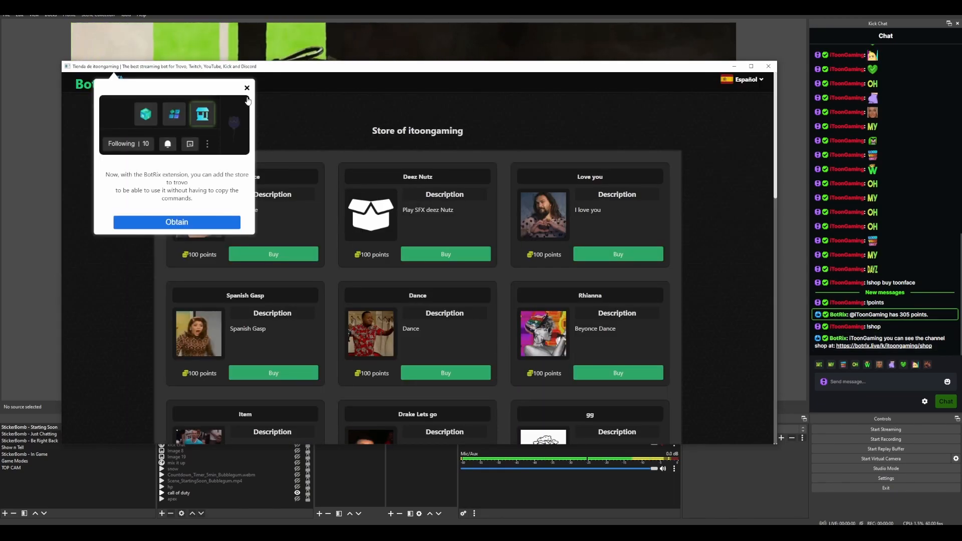
- Reveal the Grouphgug purchase command '!shop buy grouphug', then close the store window
left_click(246, 87)
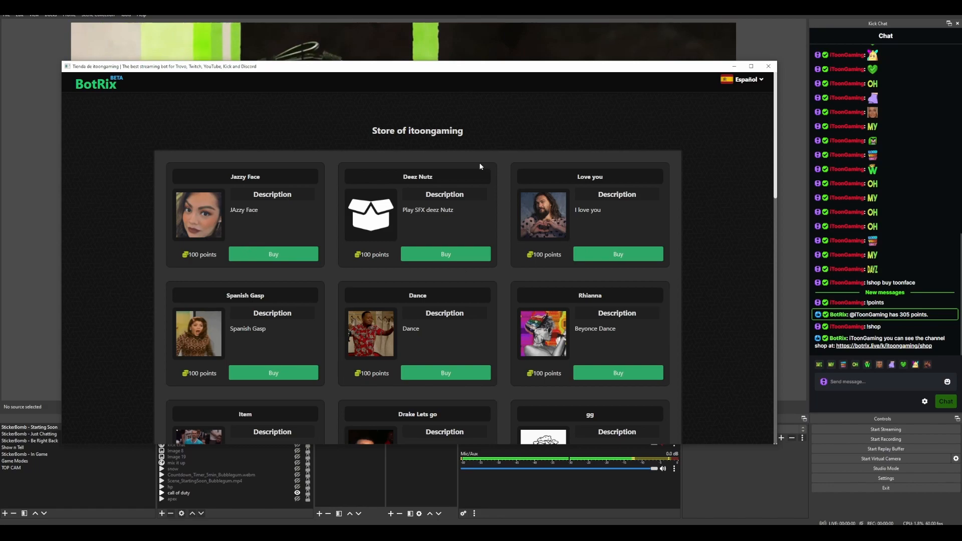
scroll("down", 3)
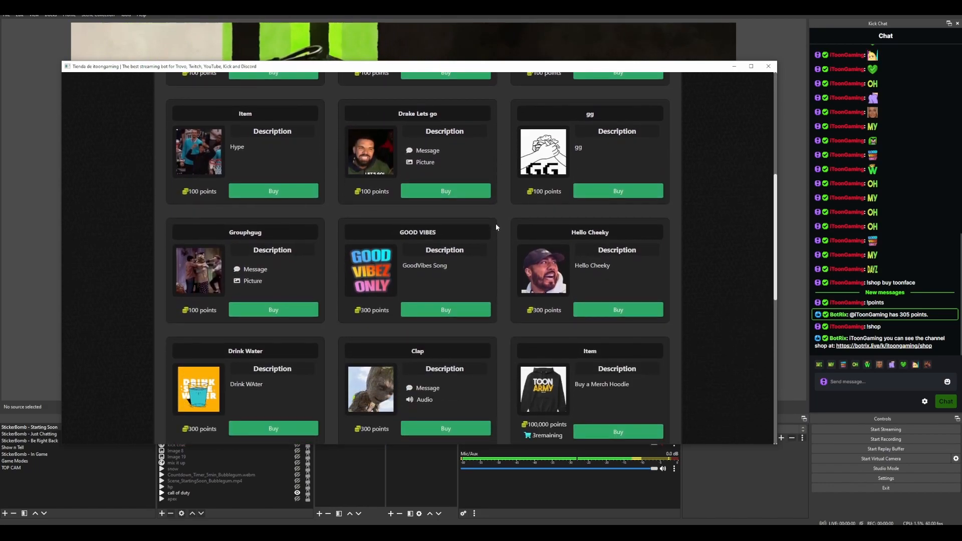
scroll("down", 3)
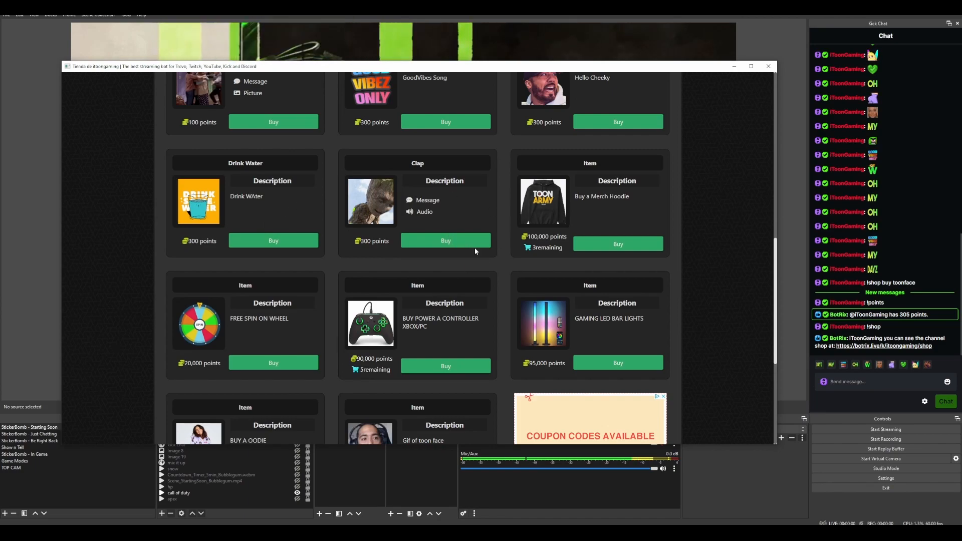
scroll("up", 3)
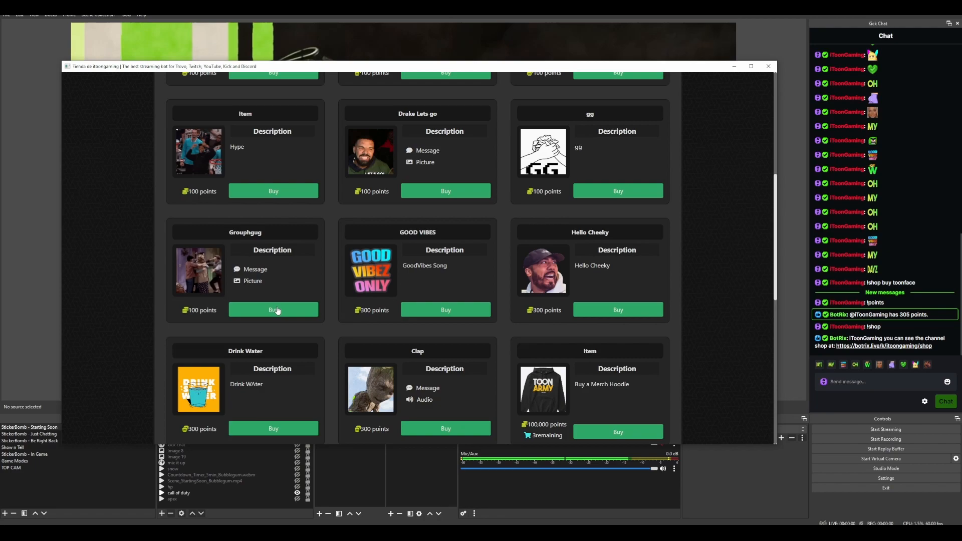
left_click(274, 310)
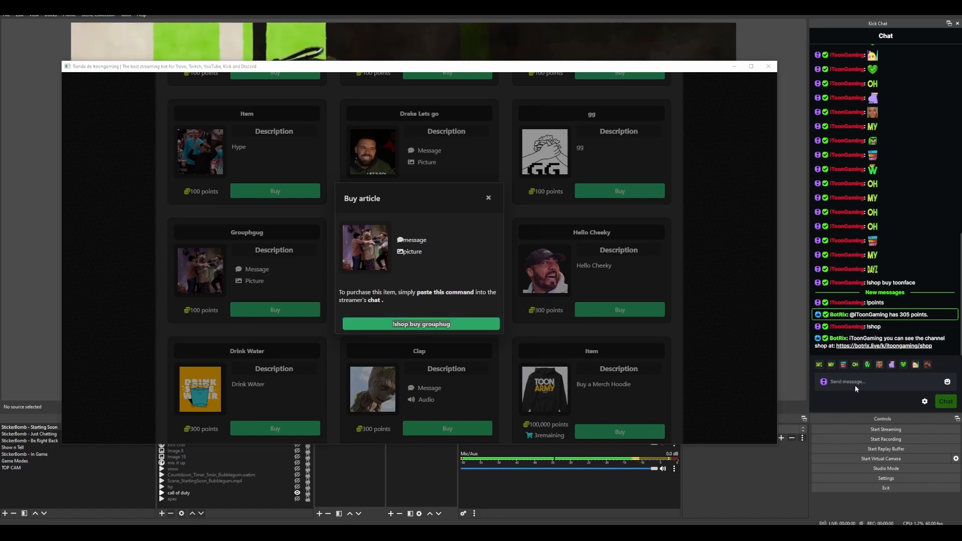
mouse_move(769, 66)
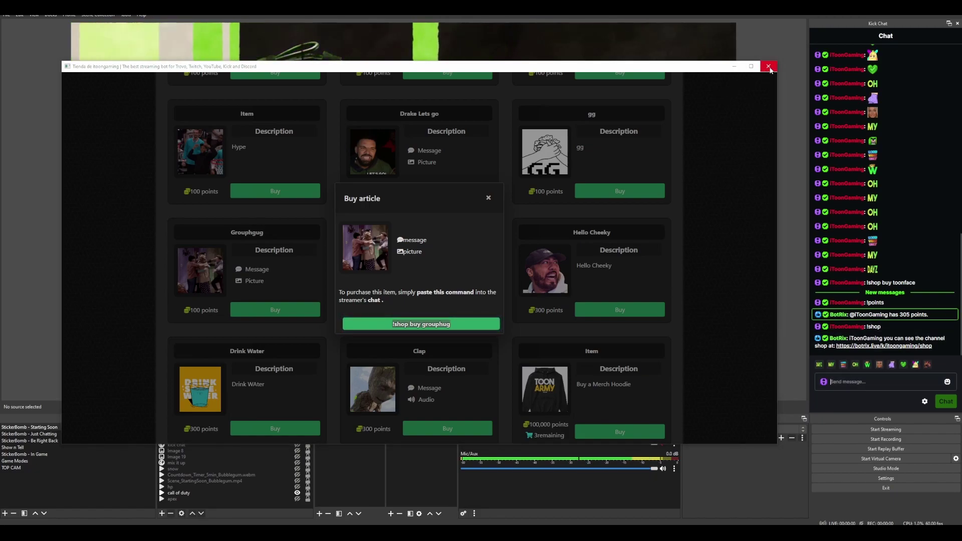
left_click(769, 66)
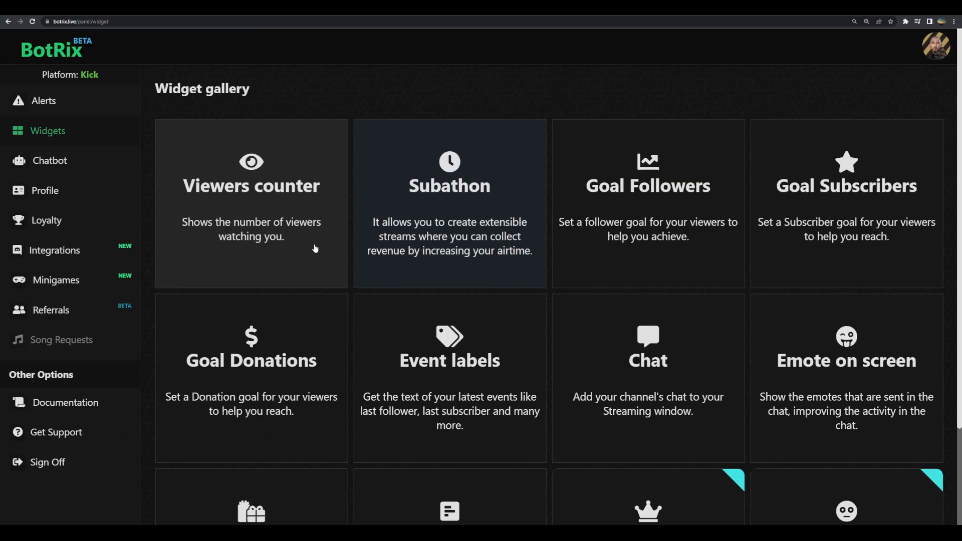
- Scroll the widget gallery and open the Polls widget
scroll("down", 3)
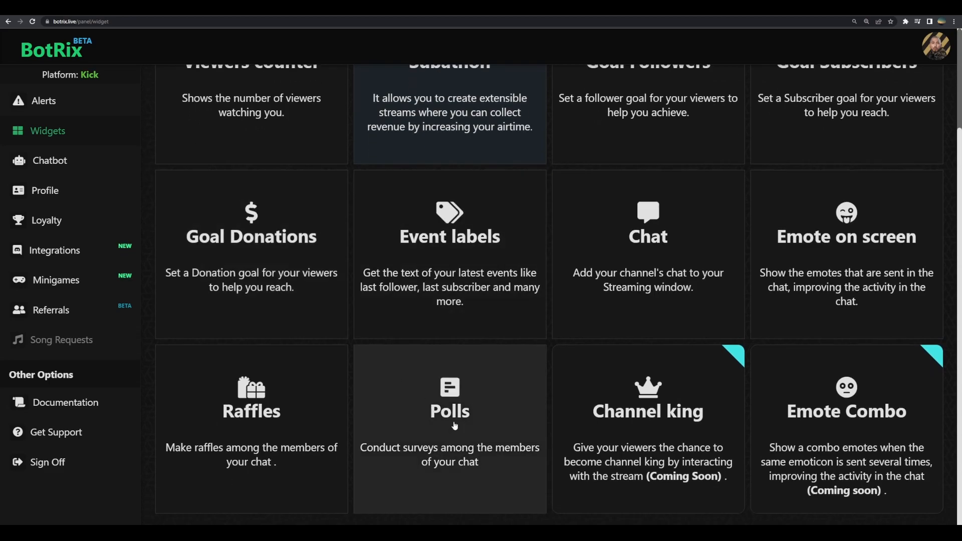
left_click(450, 411)
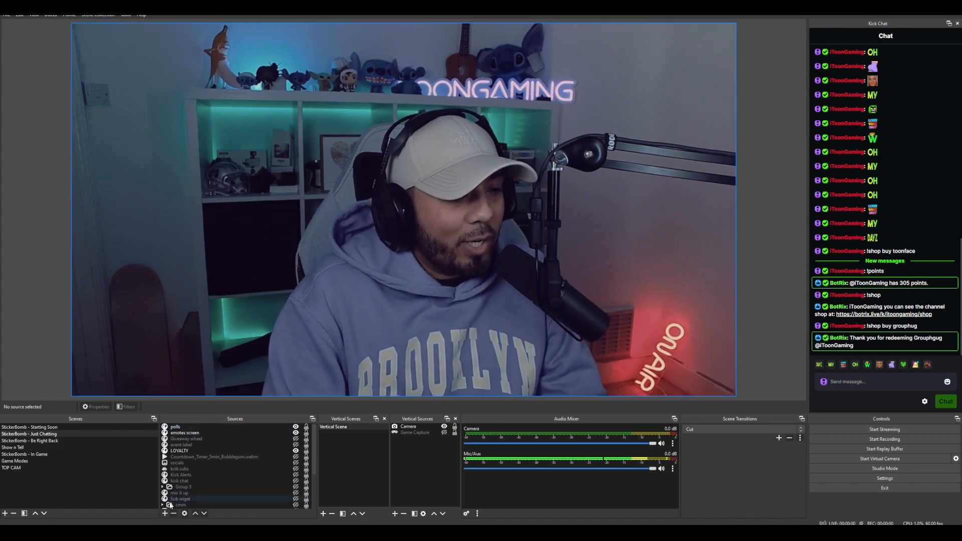
- Add the existing 'polls' browser source to the scene and confirm its settings
left_click(165, 514)
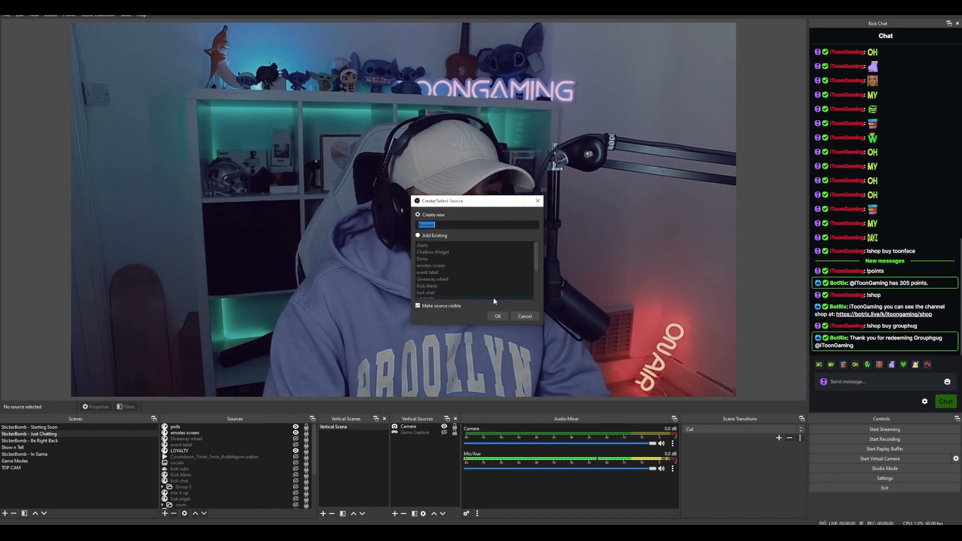
left_click(498, 317)
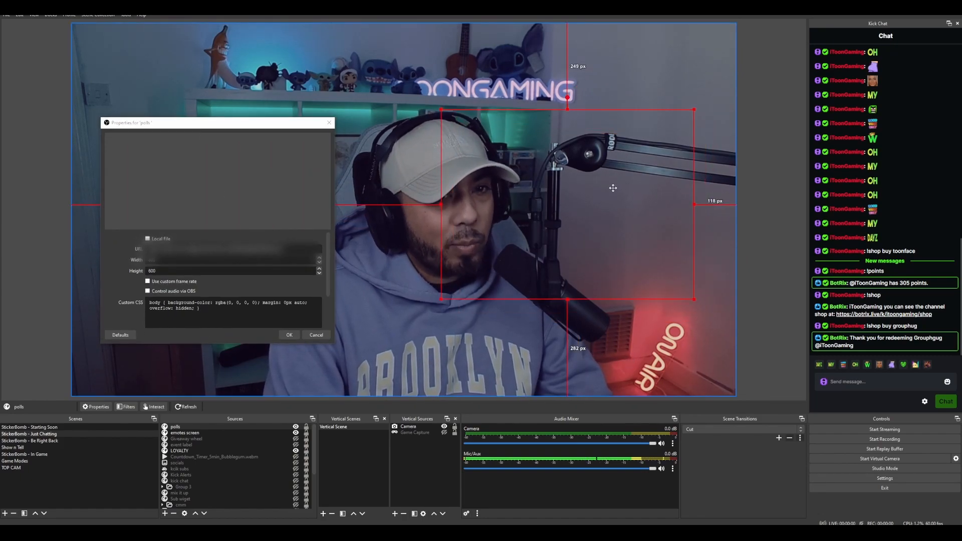
left_click(290, 336)
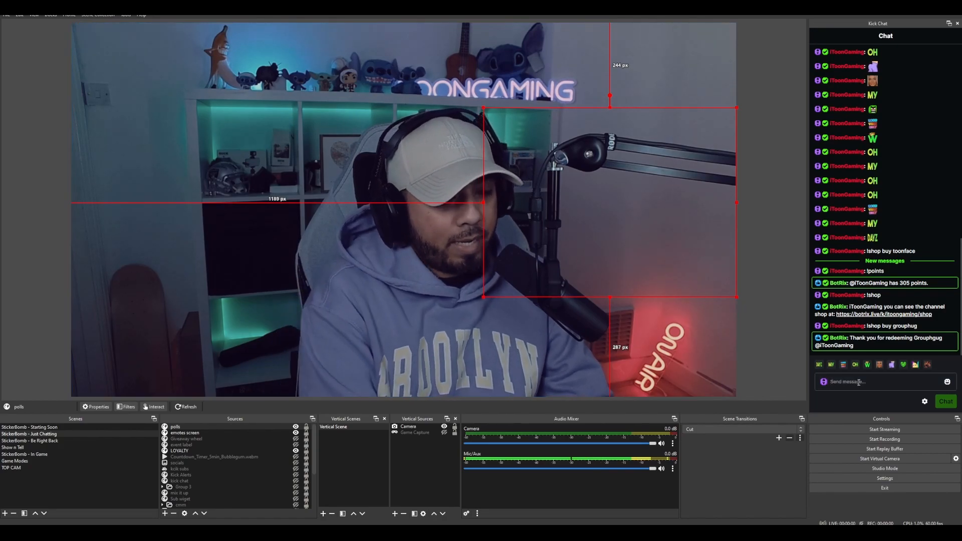
- Send '!poll create' and '!poll title what game?' in the Kick Chat dock
type("!poll c")
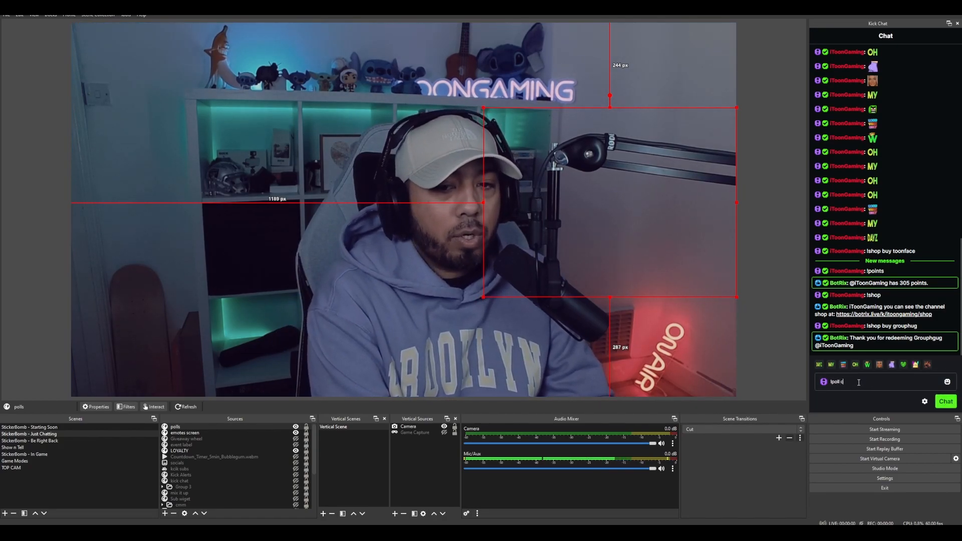
key("Return")
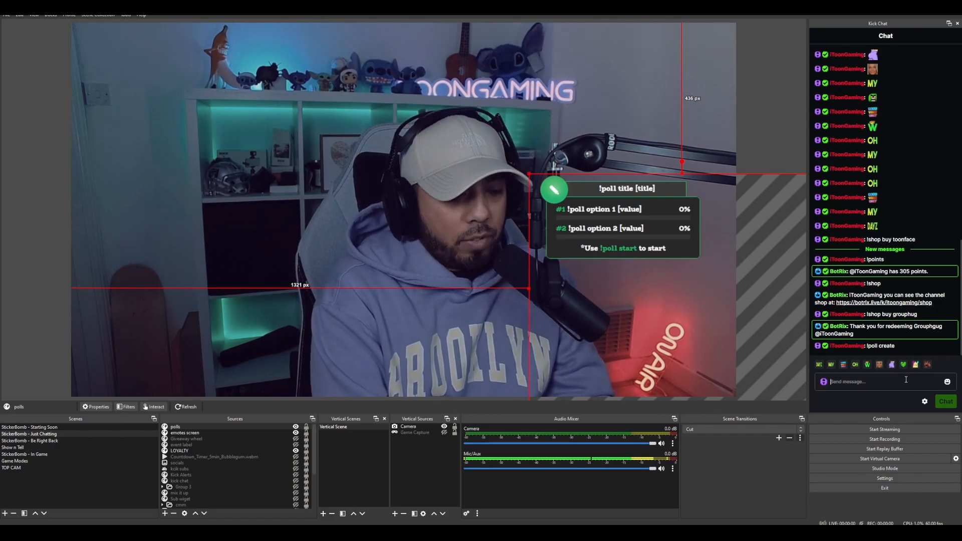
type("!")
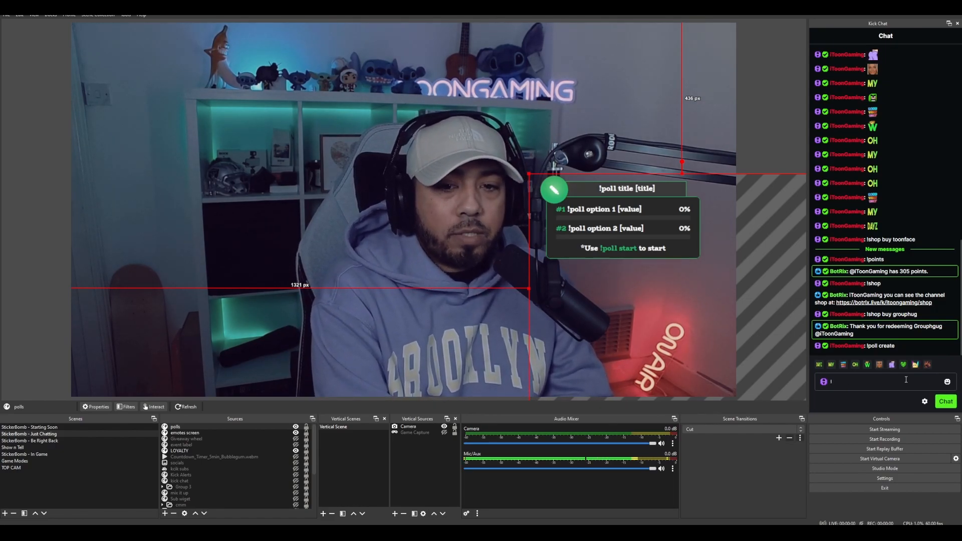
type("!poll")
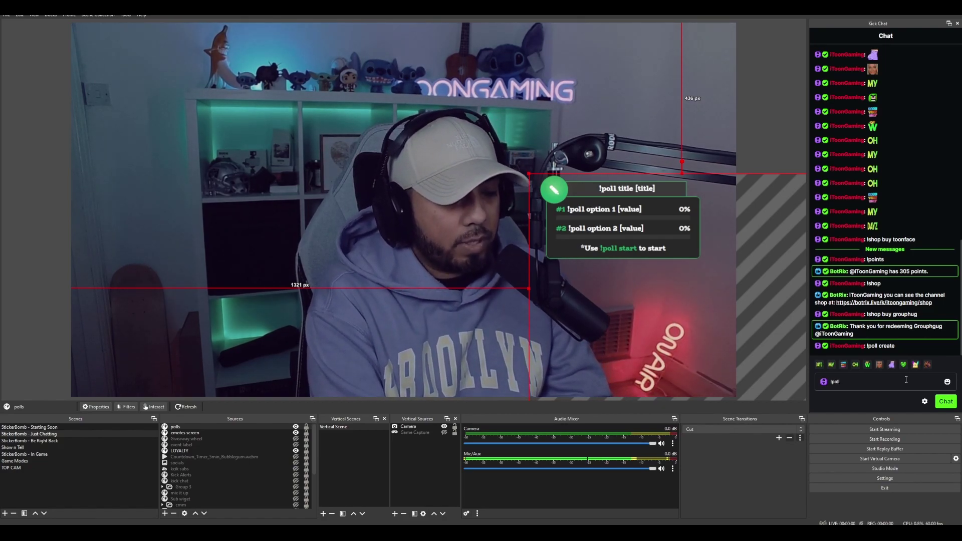
type("what game")
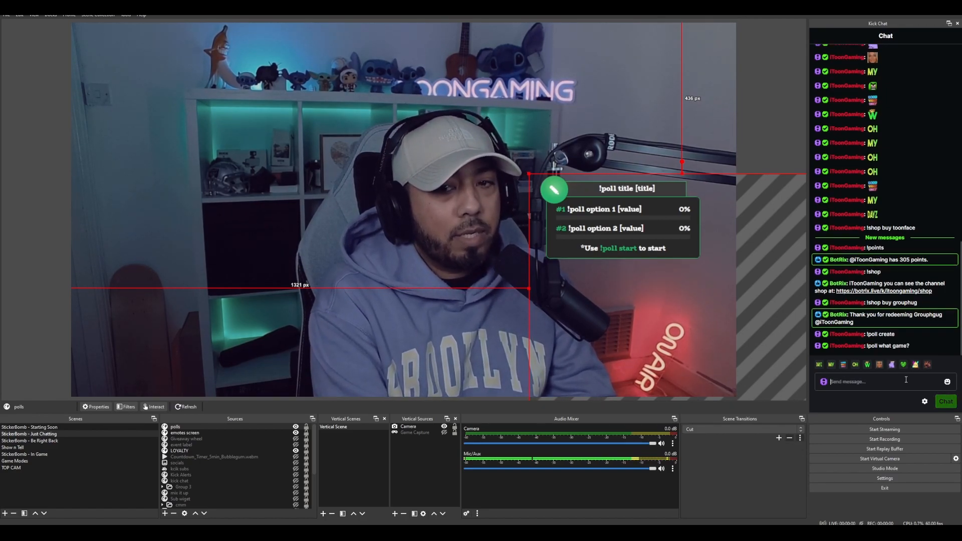
type("!poll")
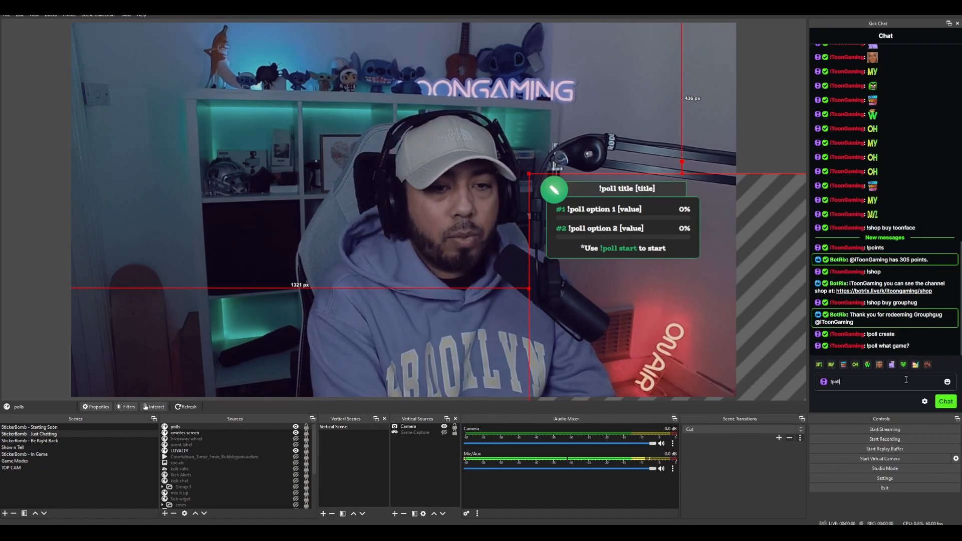
type("title w")
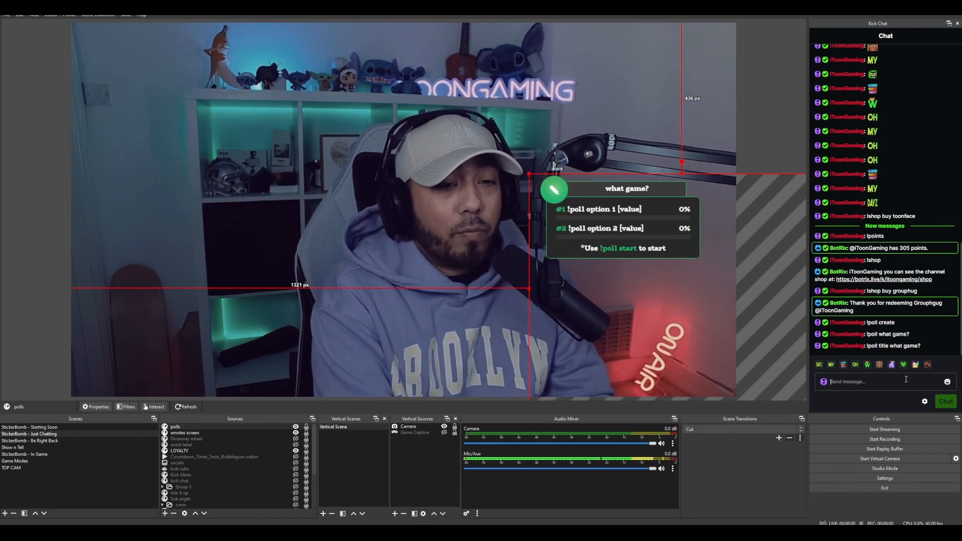
- Send !poll option commands in Kick chat for Apex, Cod, Valorant and fortnite
type("!poll option 1")
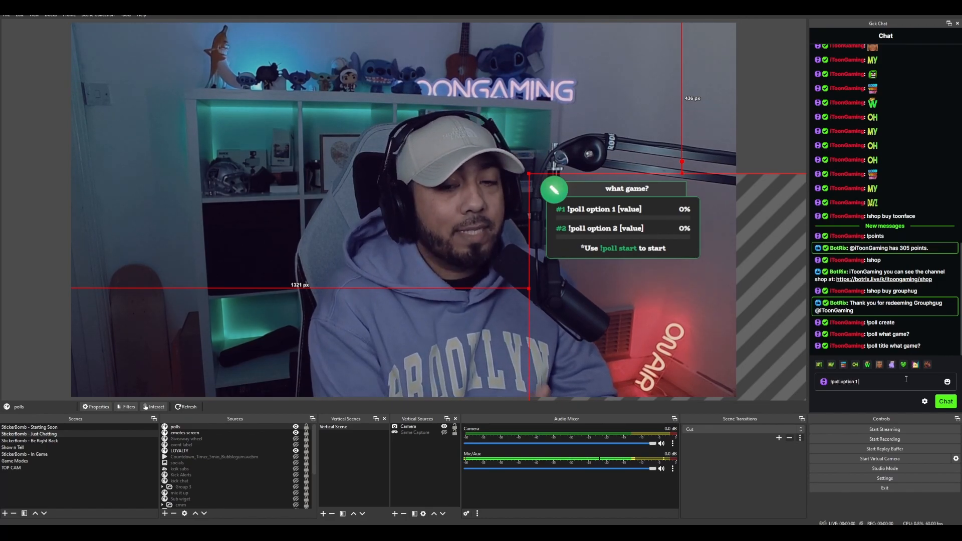
type("Apex")
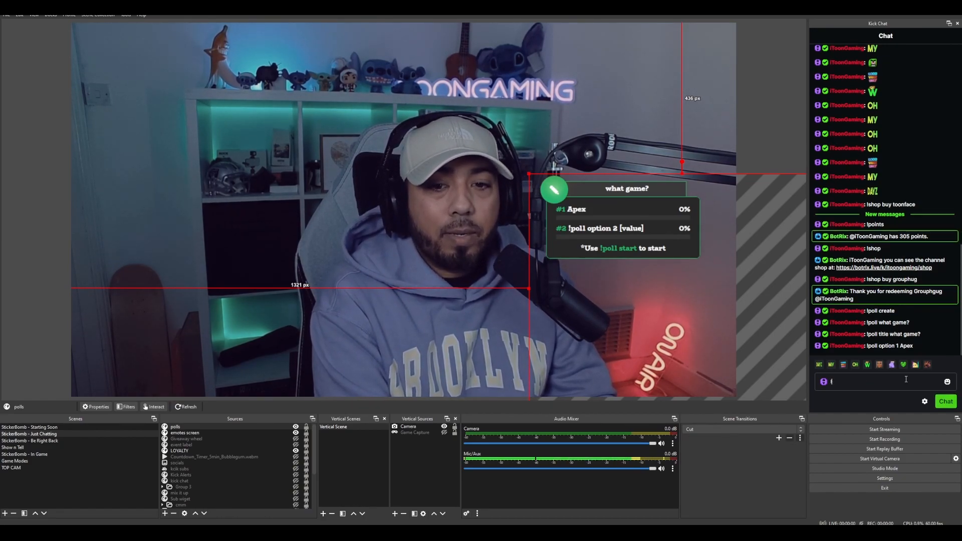
type("!poll o")
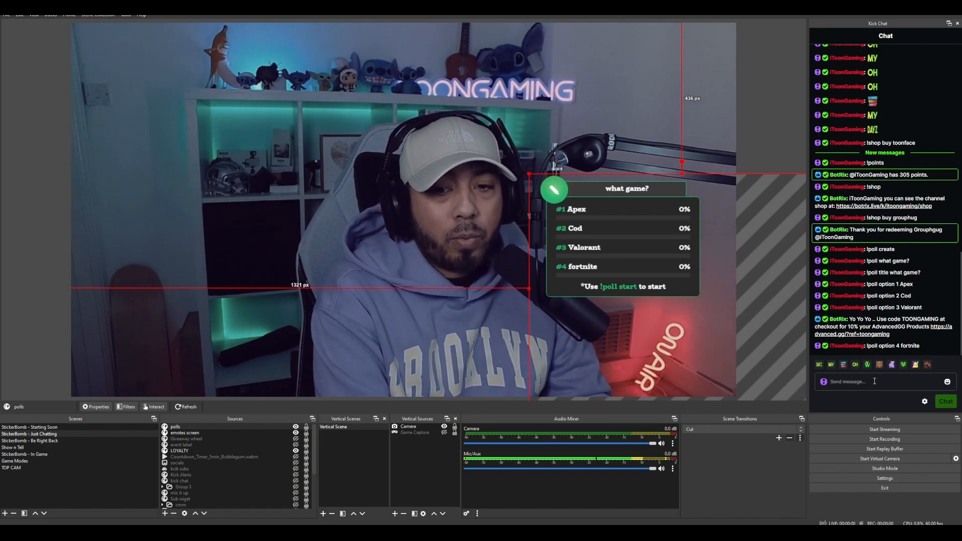
- Send !poll start 60 to begin a 60-second poll countdown
type("!poll st")
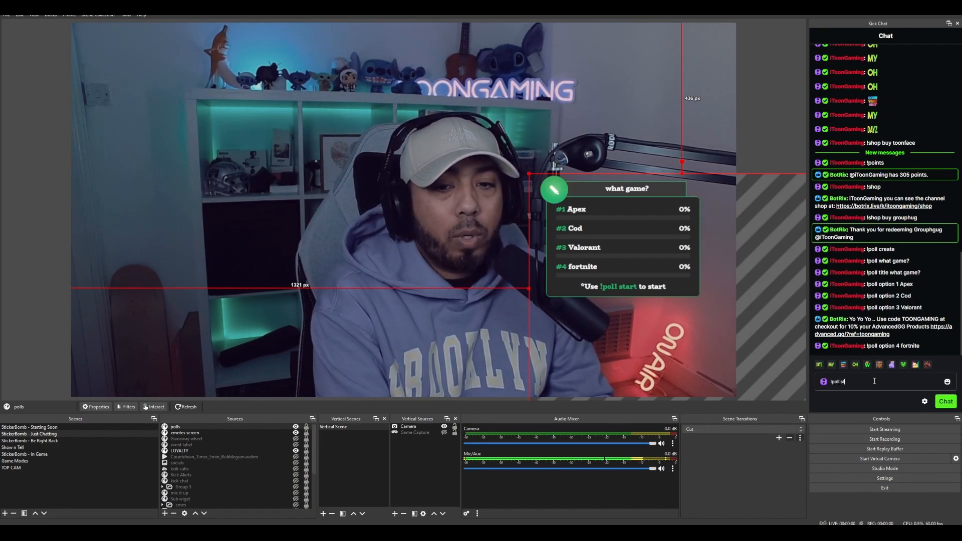
type("art")
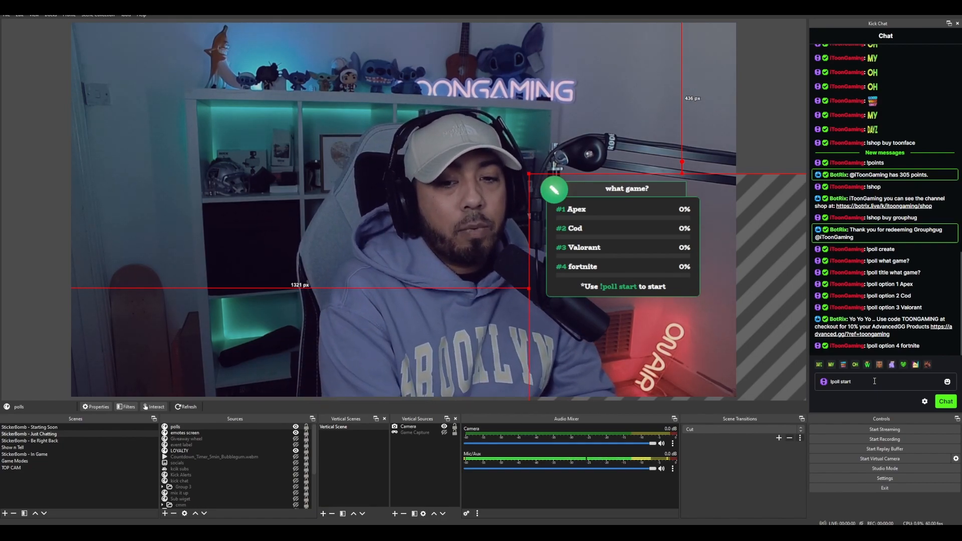
type("60")
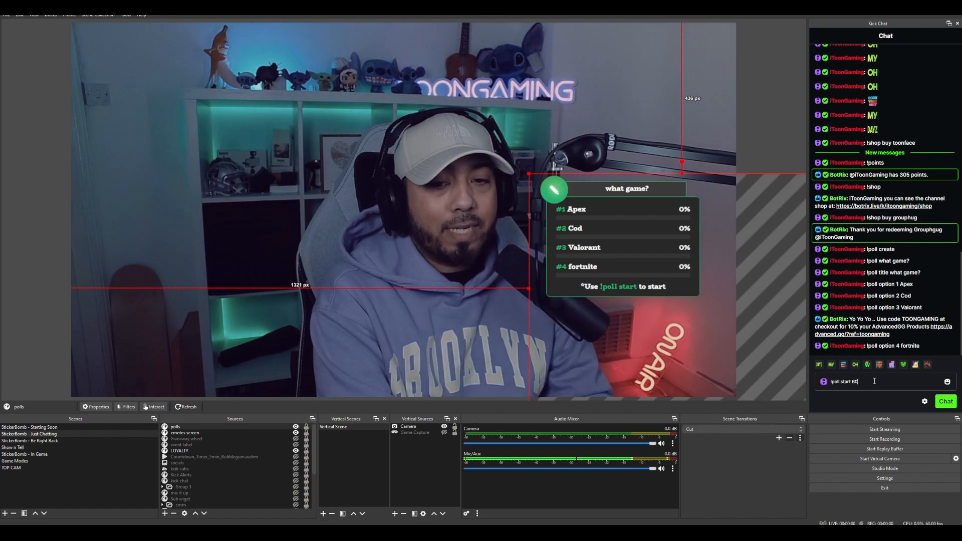
left_click(945, 401)
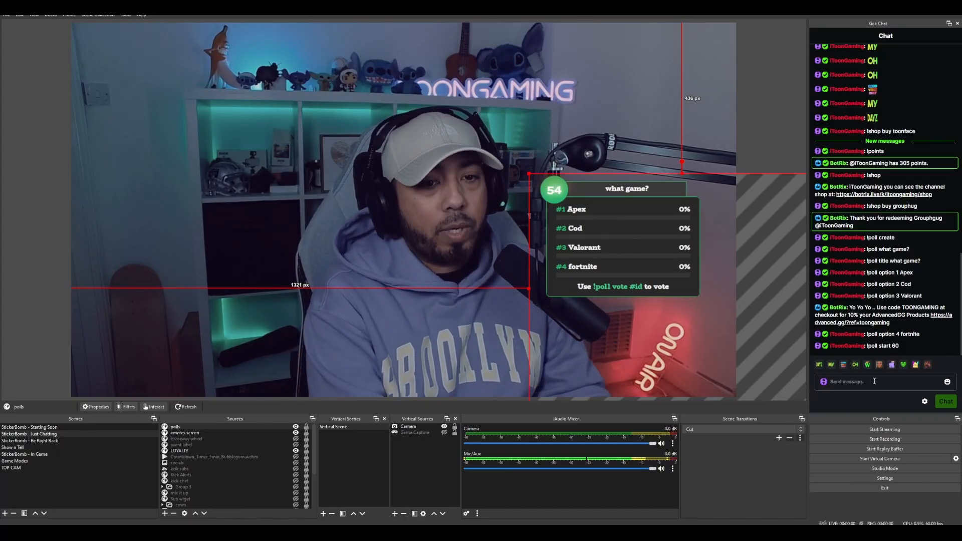
- Vote for option 1 with !poll vote, giving Apex 100%
type("!poll")
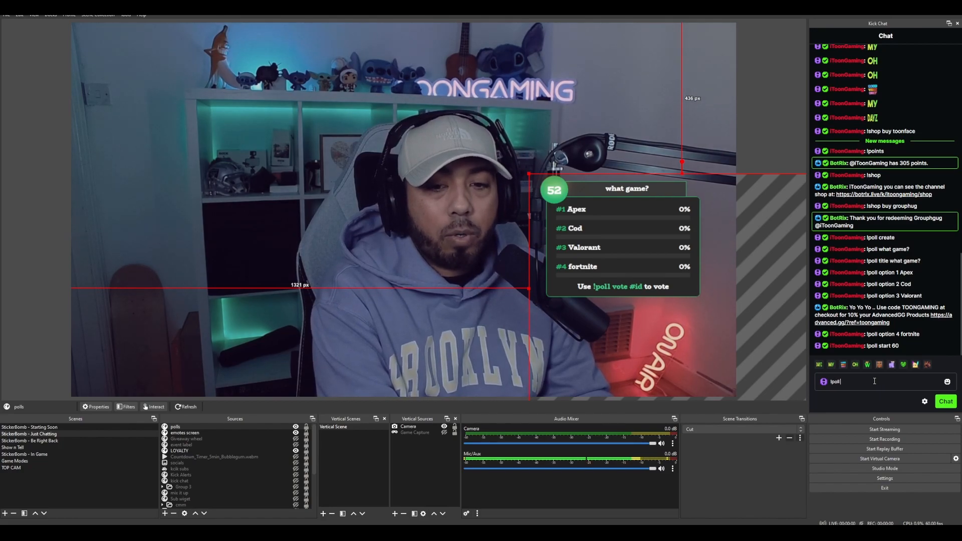
type("vote")
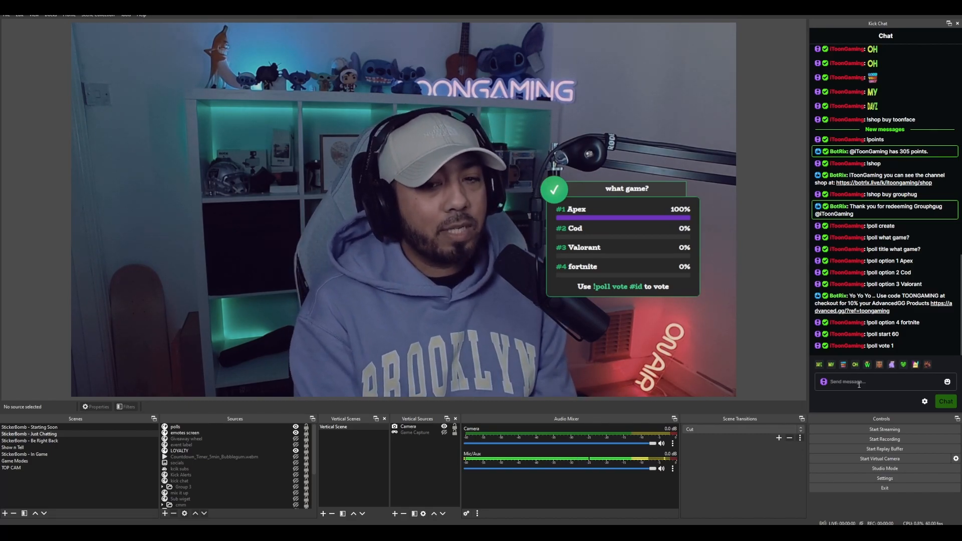
type("hi")
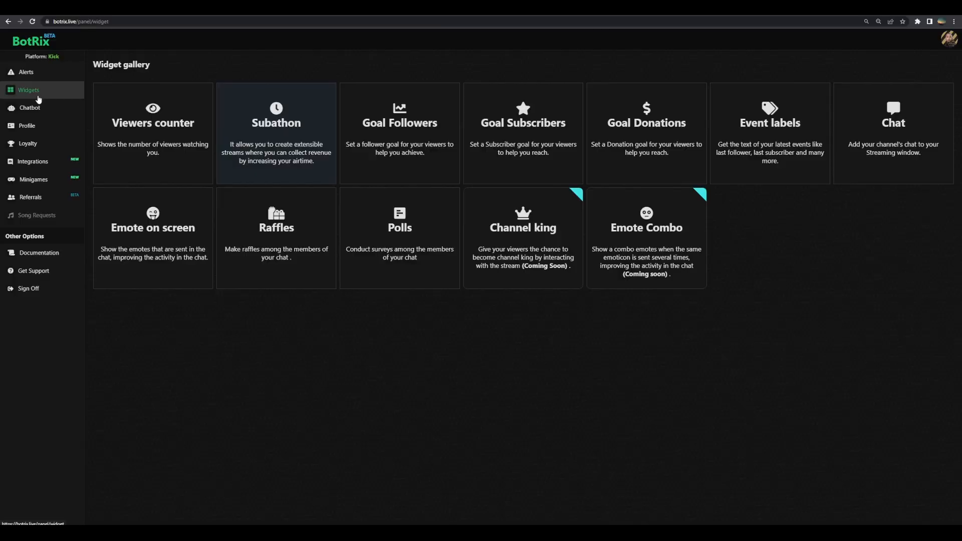
- Open the Raffles widget, set the command to !hiyoutube, and disable subscriber double chance
left_click(276, 240)
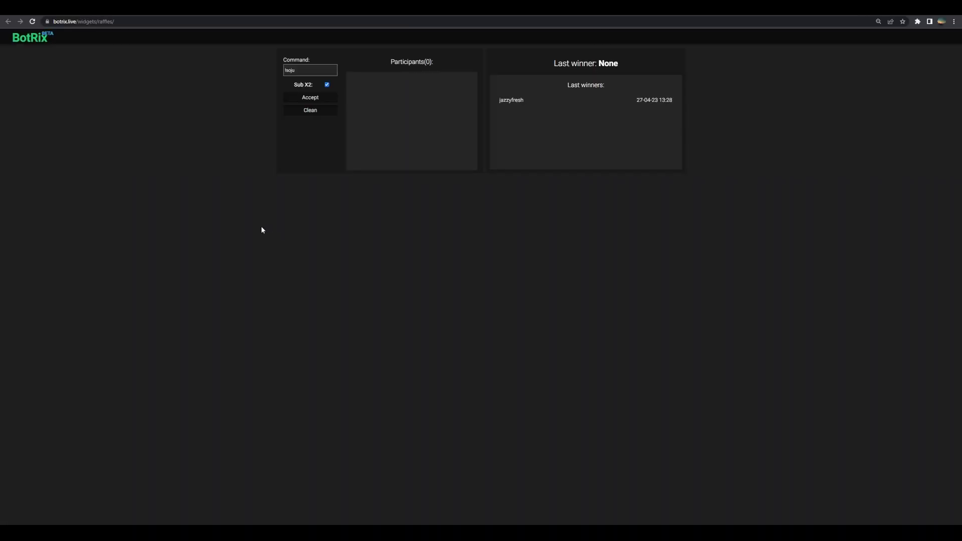
mouse_move(321, 85)
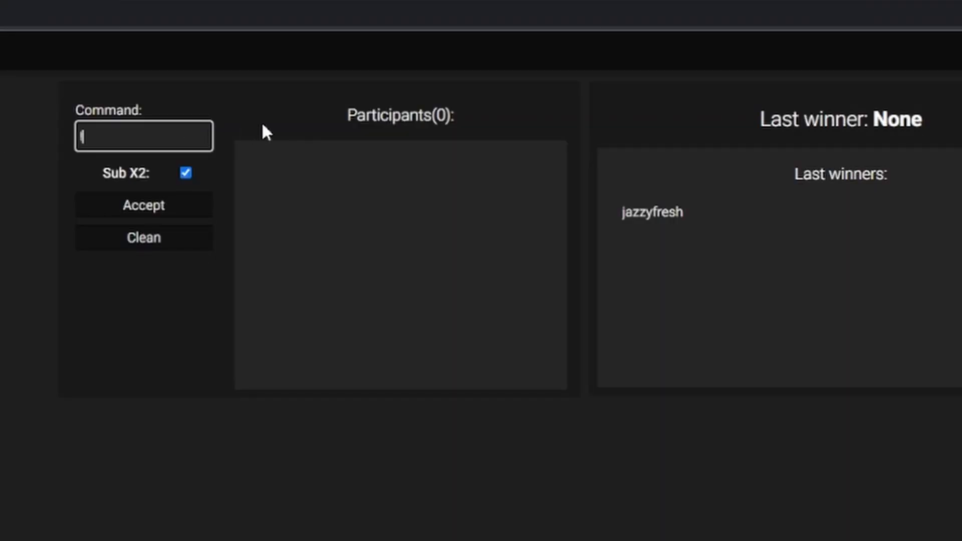
type("lhiyoutube")
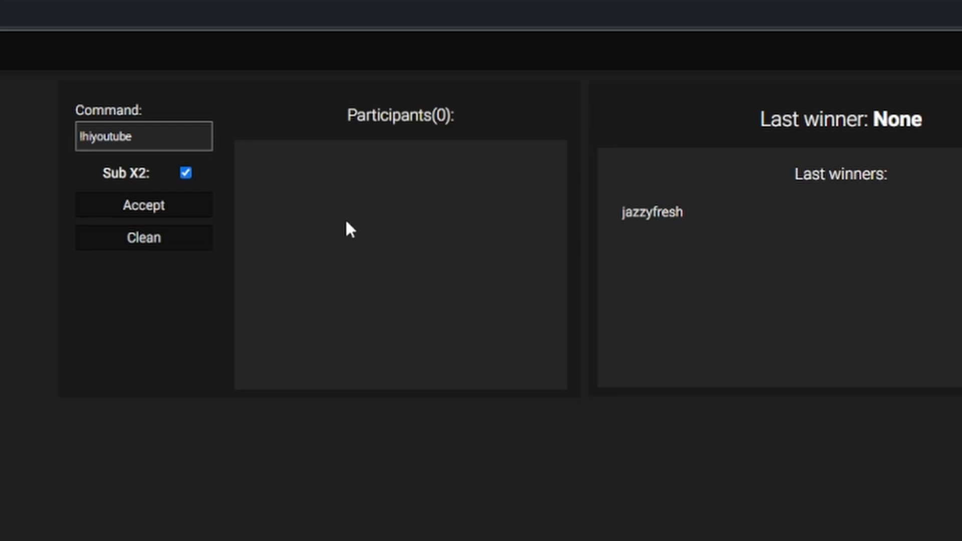
mouse_move(337, 212)
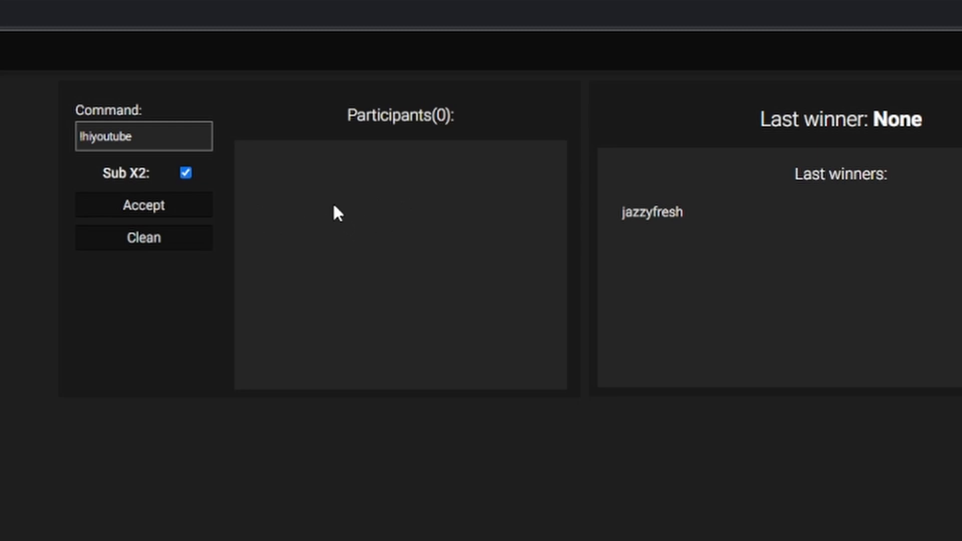
mouse_move(385, 266)
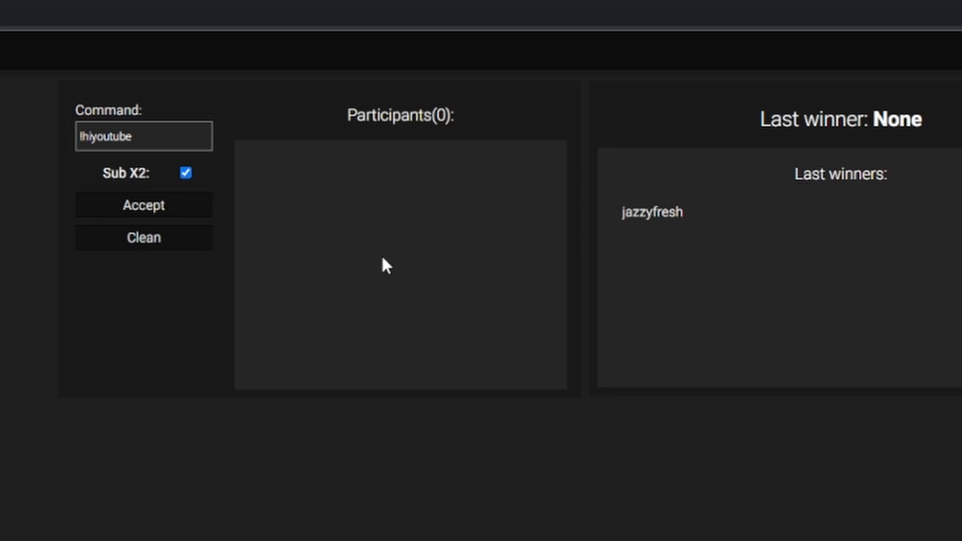
mouse_move(393, 328)
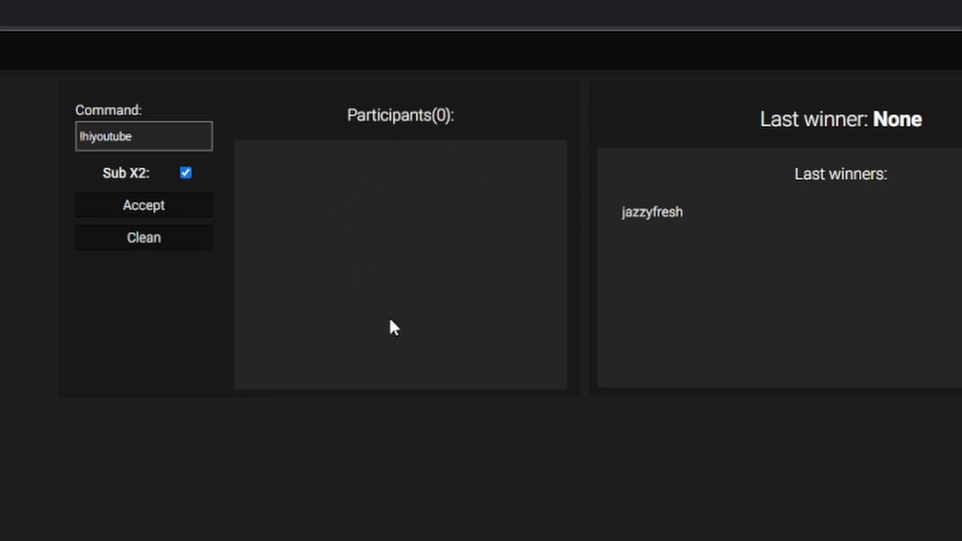
mouse_move(116, 179)
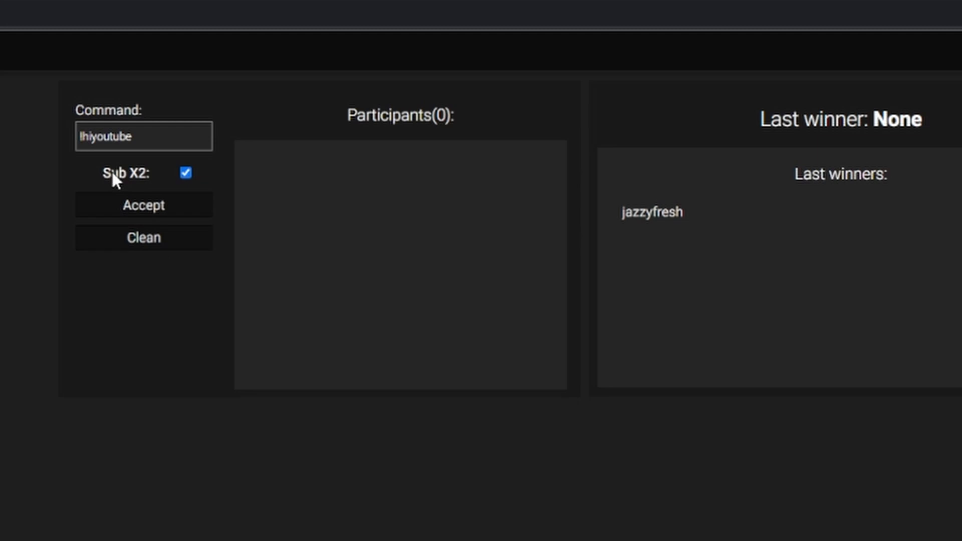
mouse_move(186, 174)
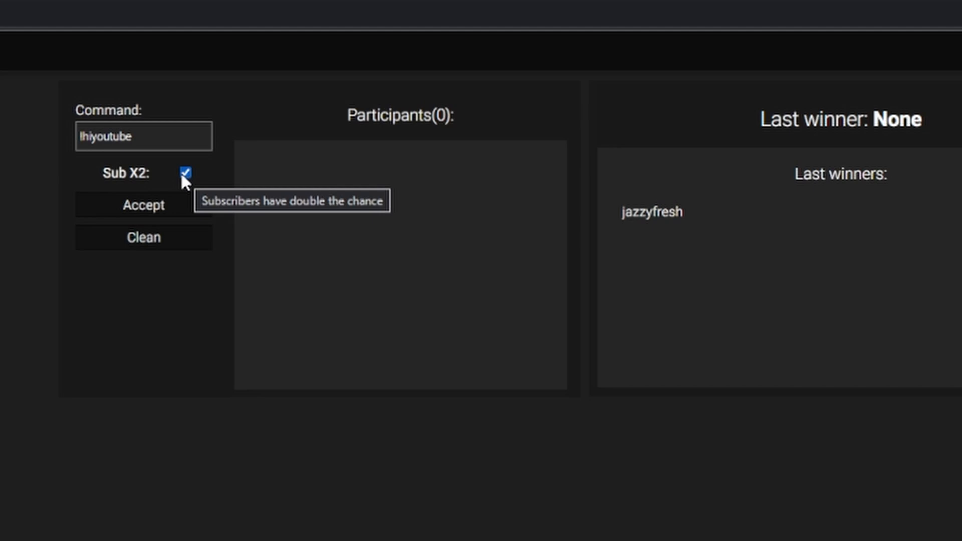
left_click(186, 173)
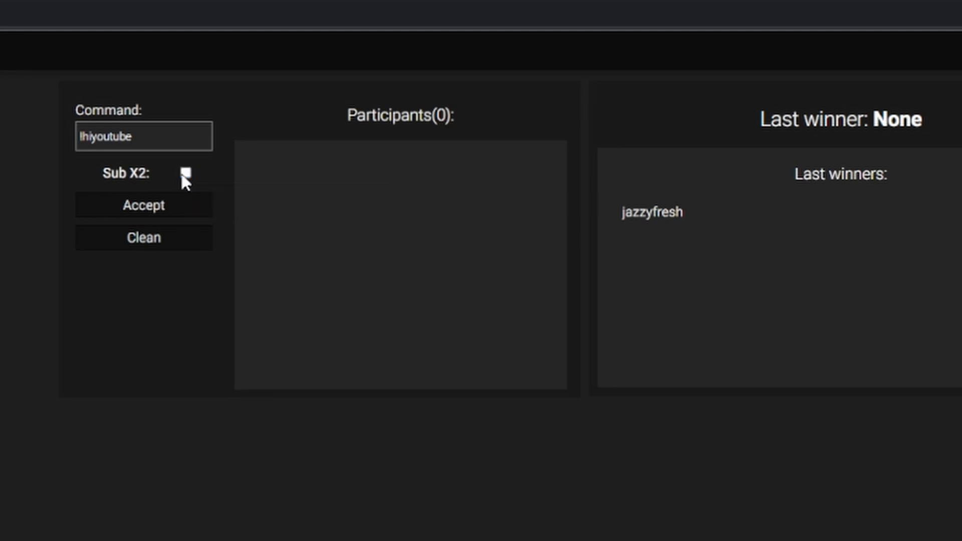
- Re-enable Sub X2 and accept to spin the raffle among three participants
left_click(188, 173)
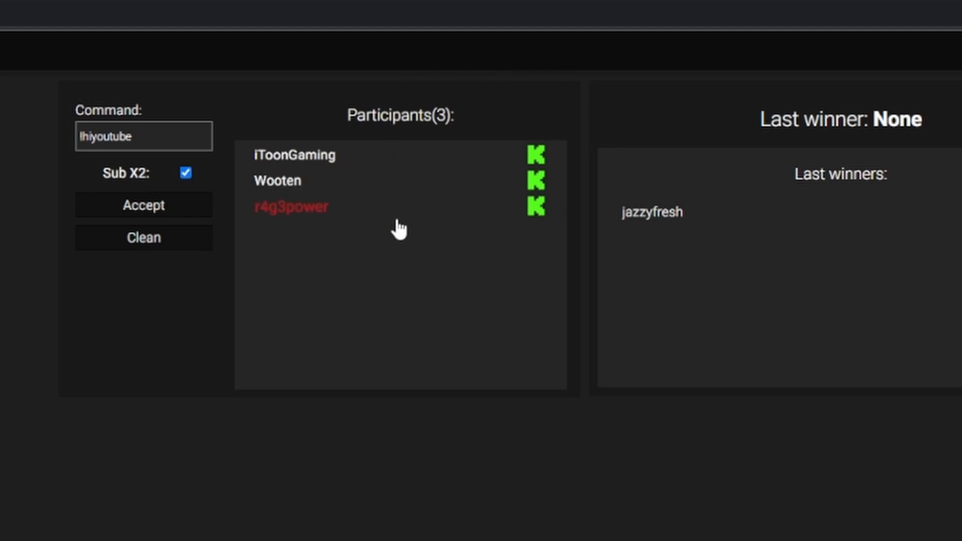
mouse_move(353, 318)
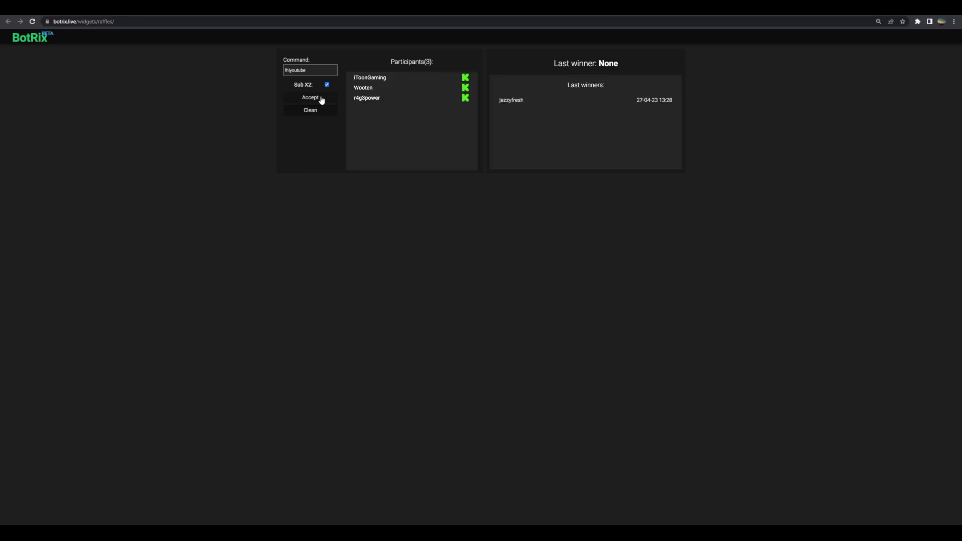
left_click(310, 97)
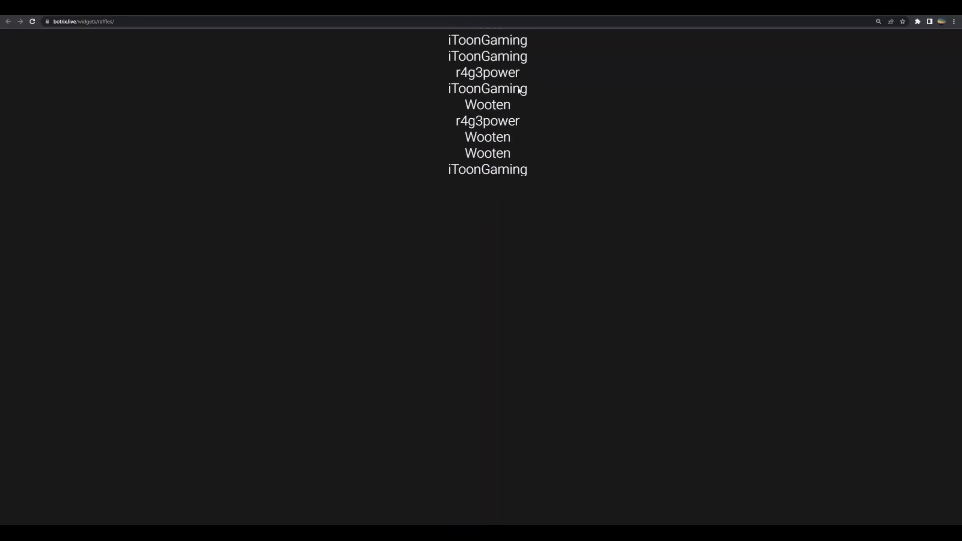
scroll("up", 3)
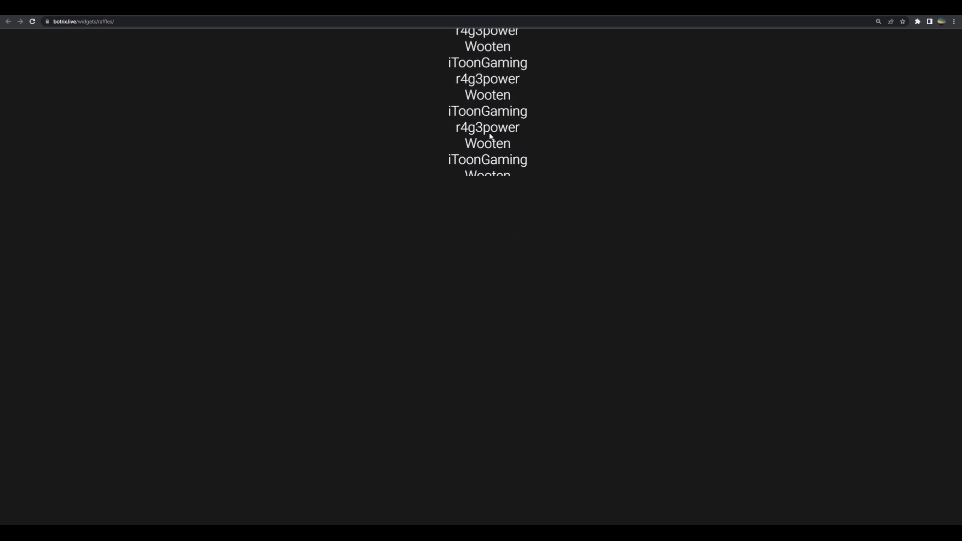